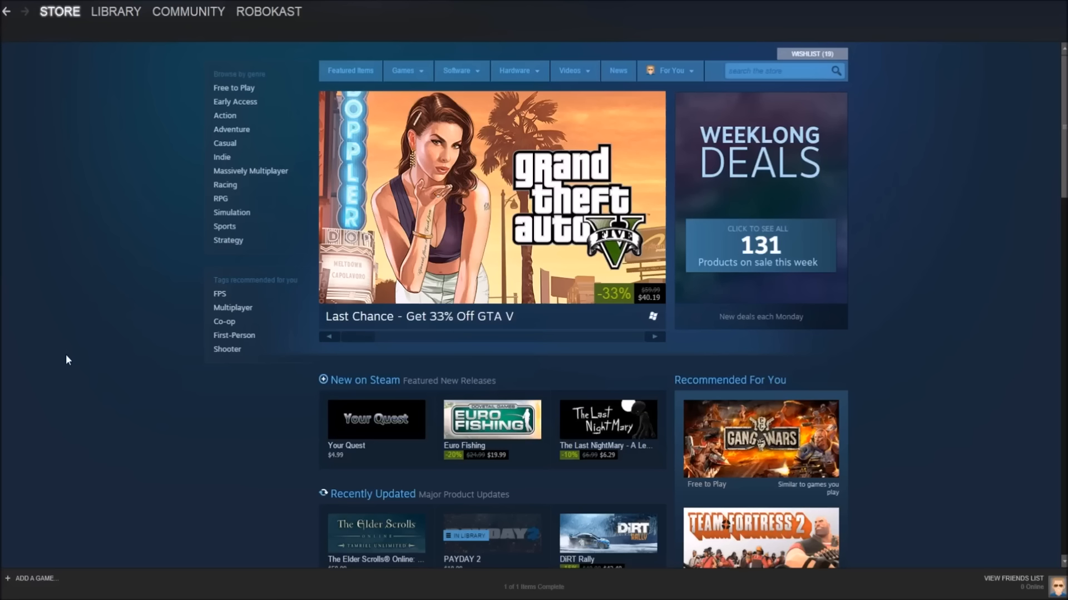
Open the Weeklong Deals listing of 131 products on sale from the store front page
left_click(759, 245)
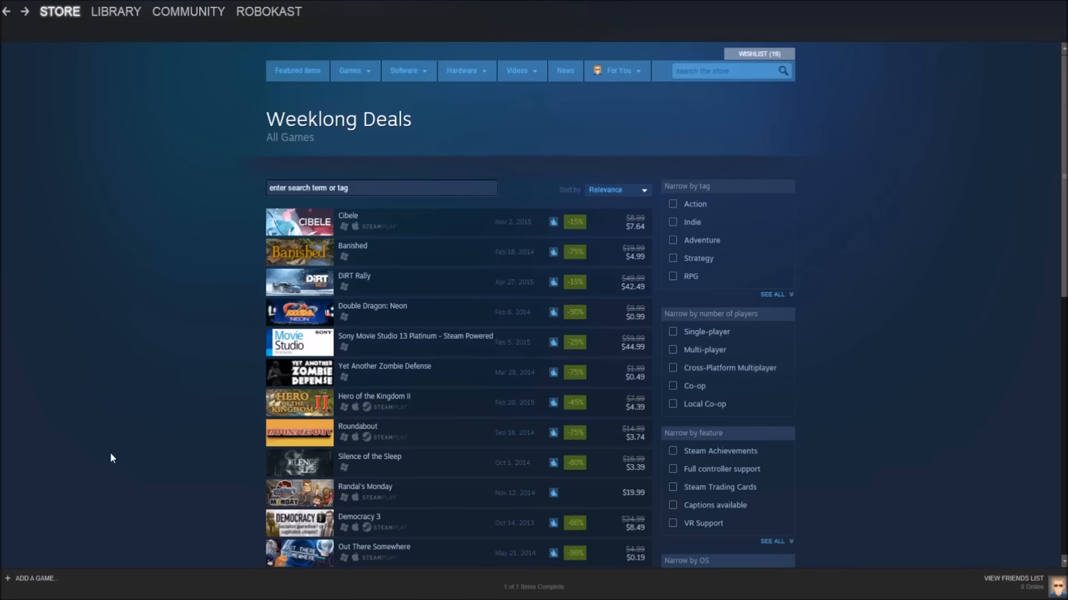
Open Banished's store page, browse its snowy village and pasture screenshots, and reach its helpful reviews
left_click(353, 245)
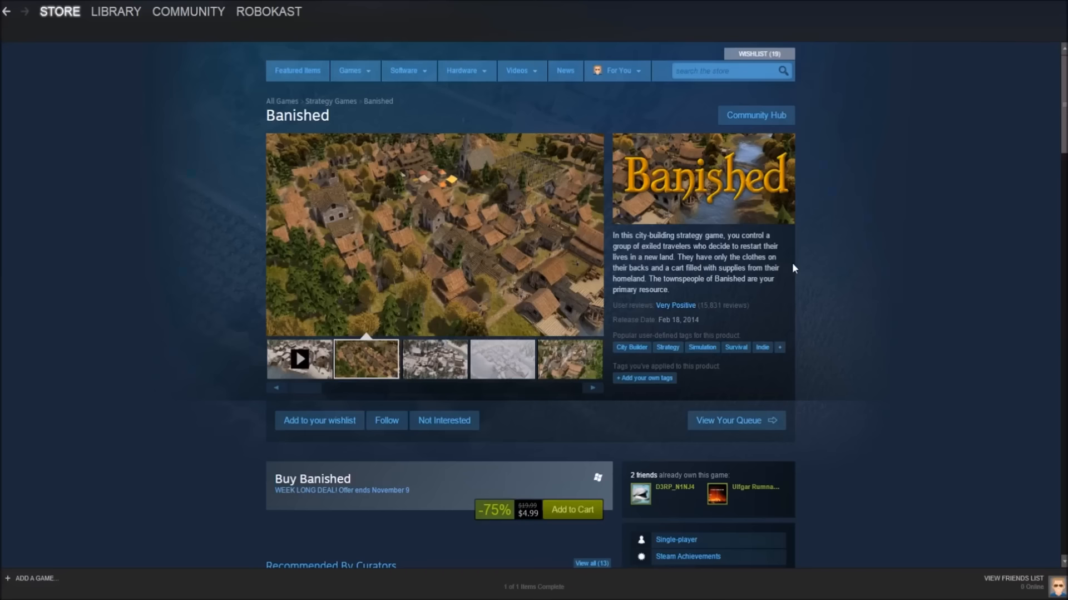
left_click(434, 359)
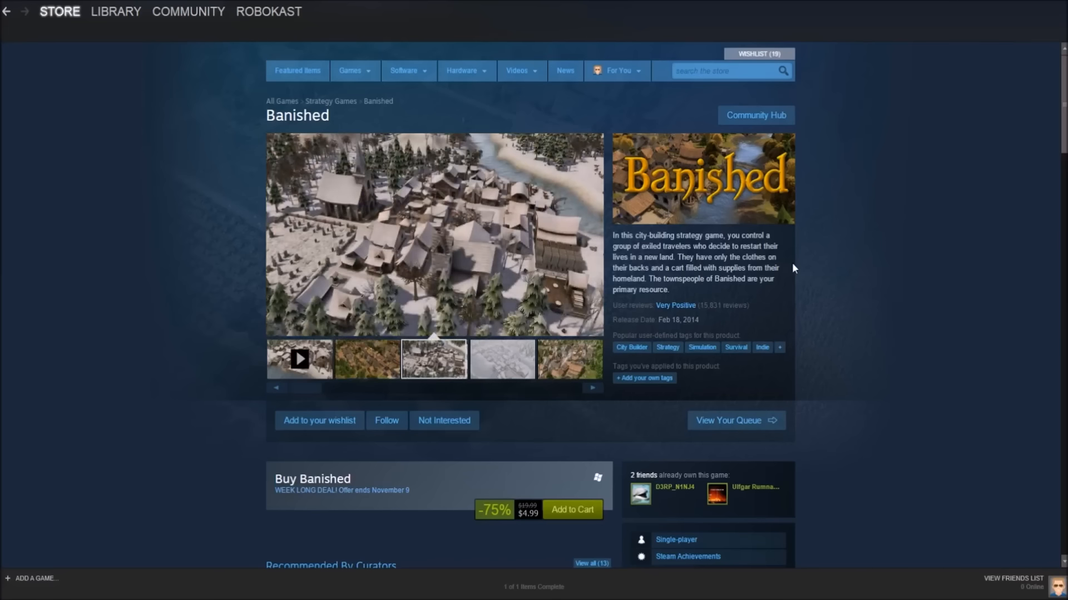
left_click(502, 359)
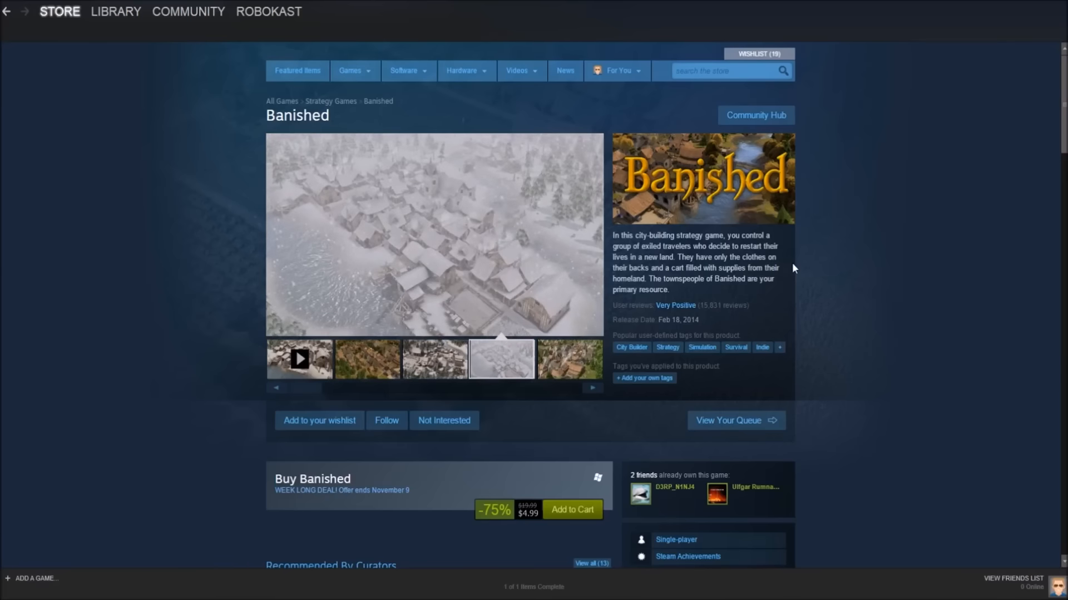
left_click(570, 359)
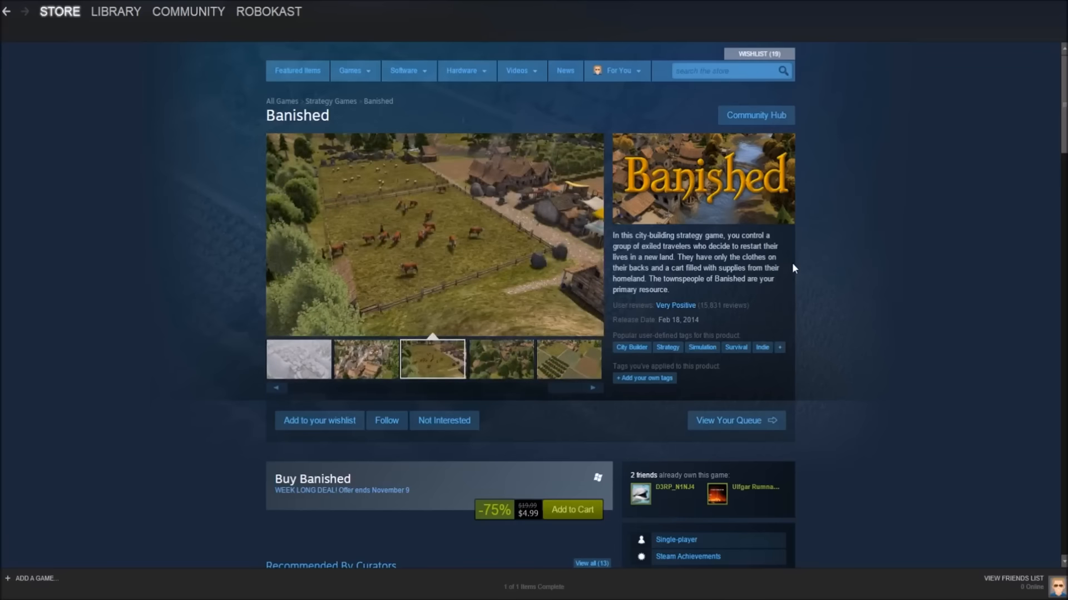
left_click(500, 358)
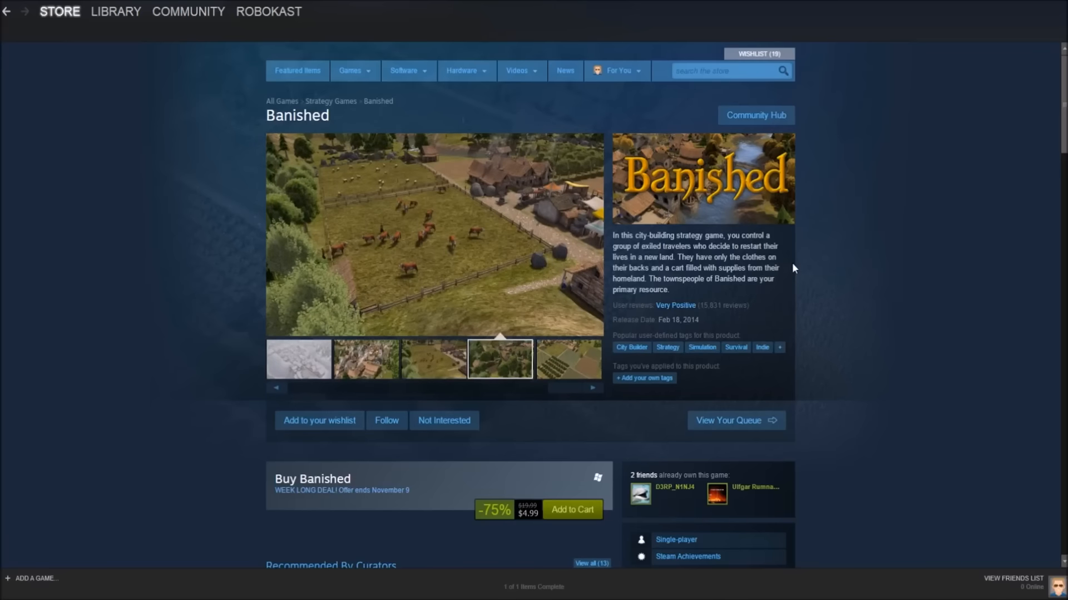
scroll("down", 3)
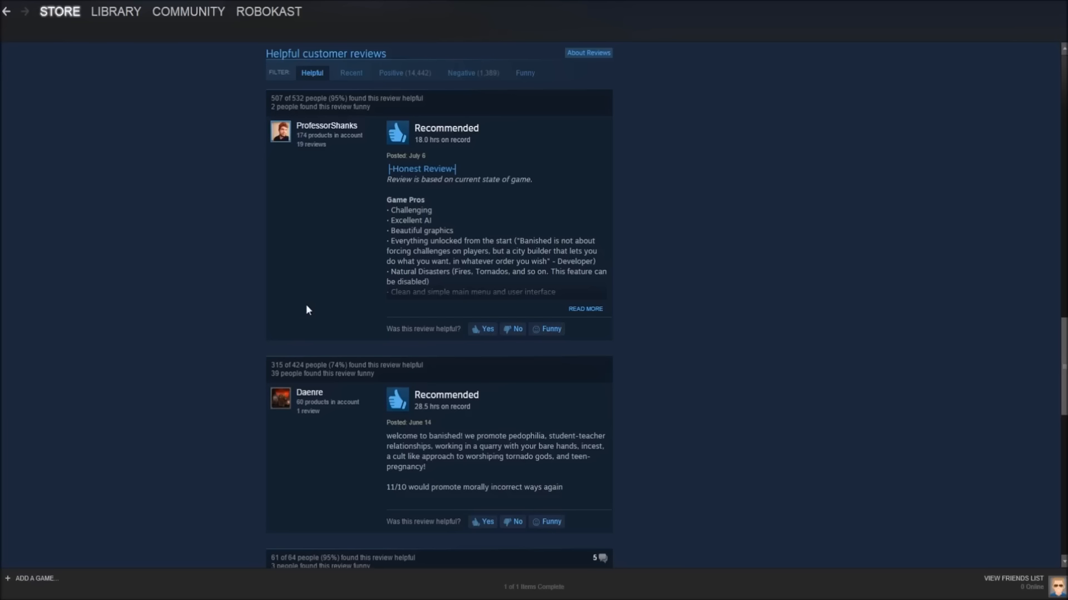
Read through the first batch of Banished's helpful customer reviews
scroll("up", 3)
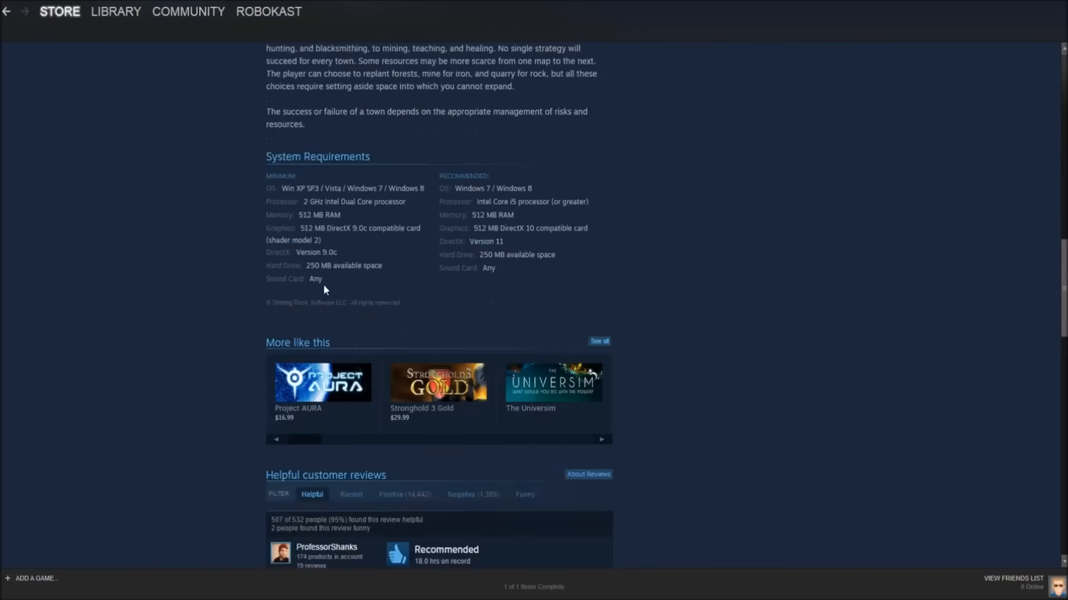
scroll("down", 3)
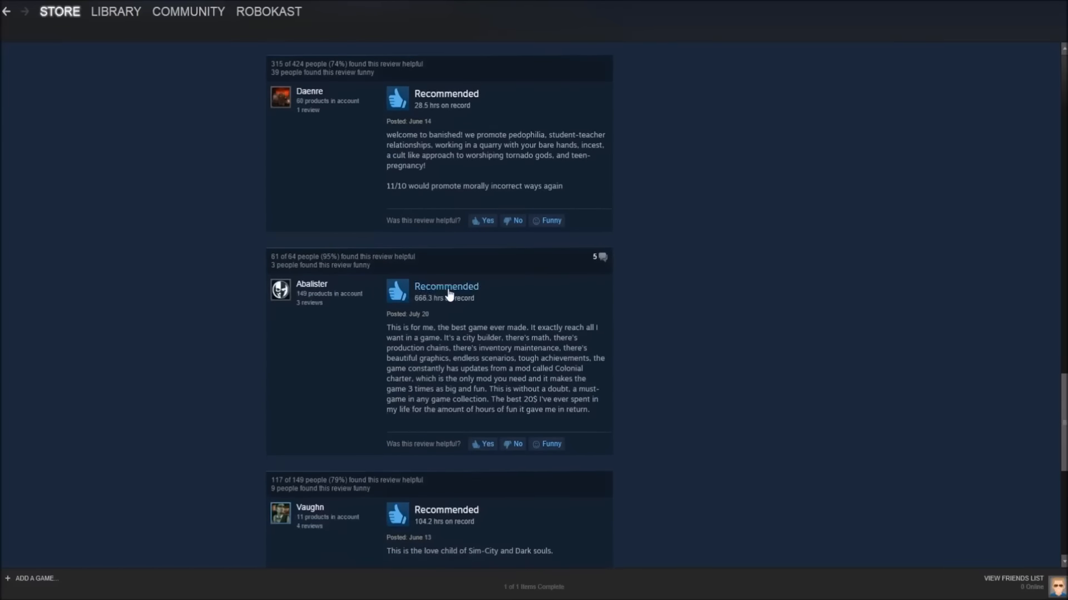
scroll("down", 3)
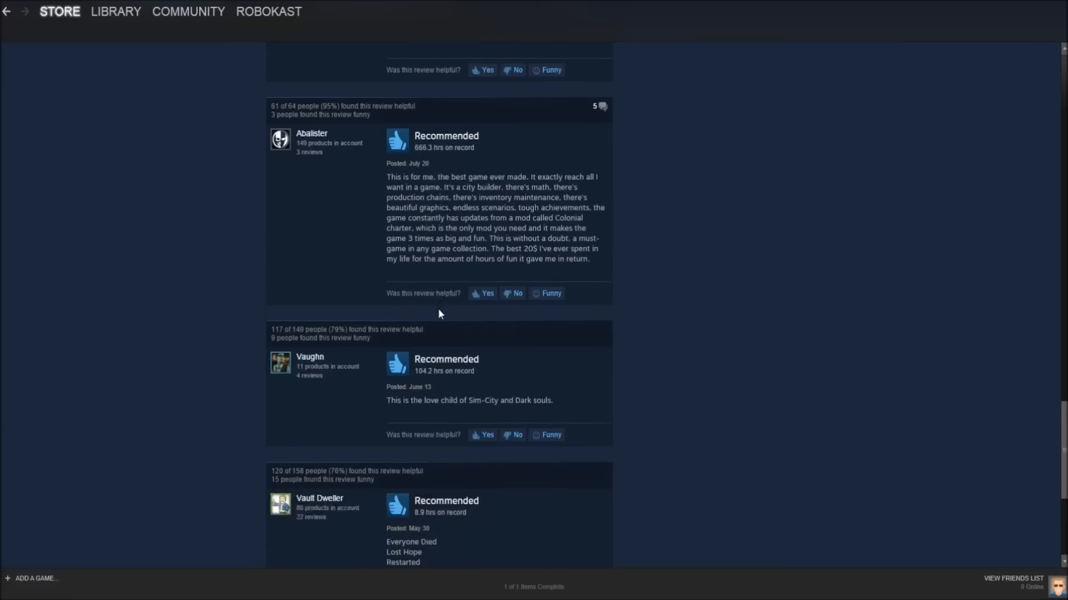
scroll("up", 3)
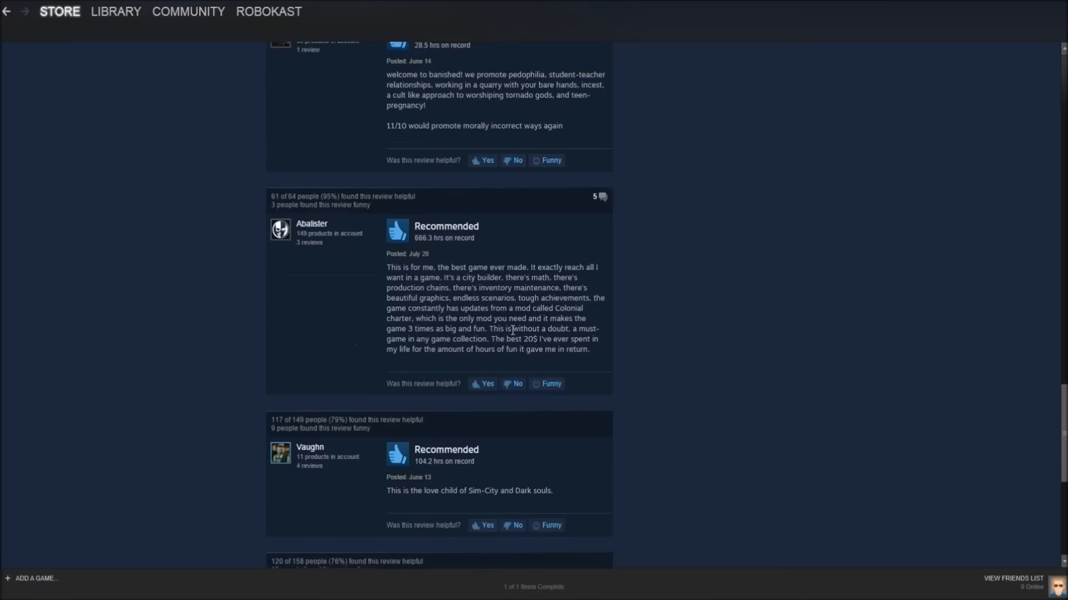
scroll("up", 3)
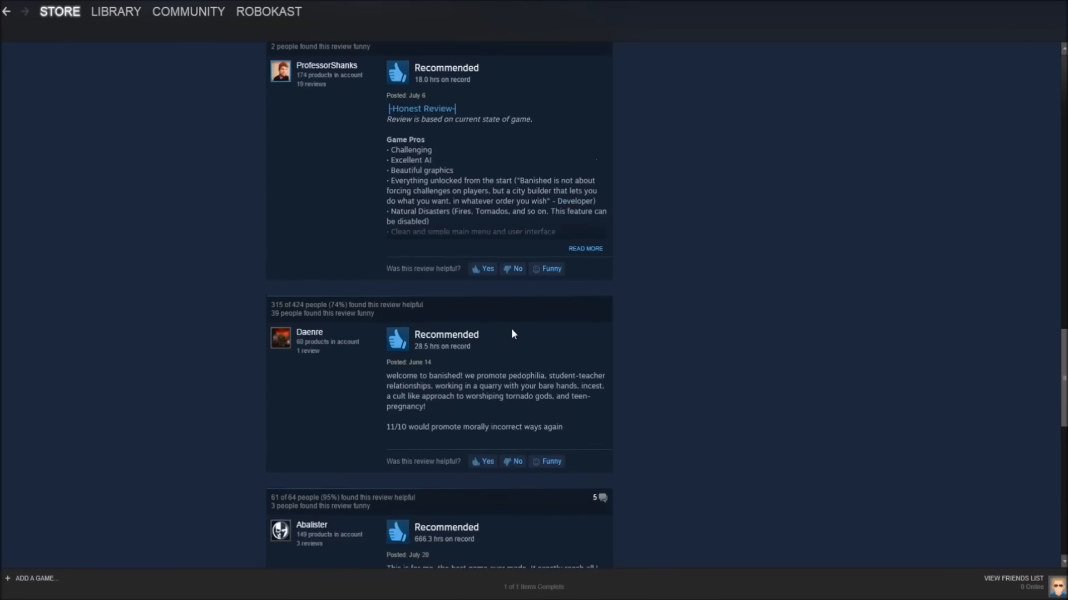
scroll("down", 3)
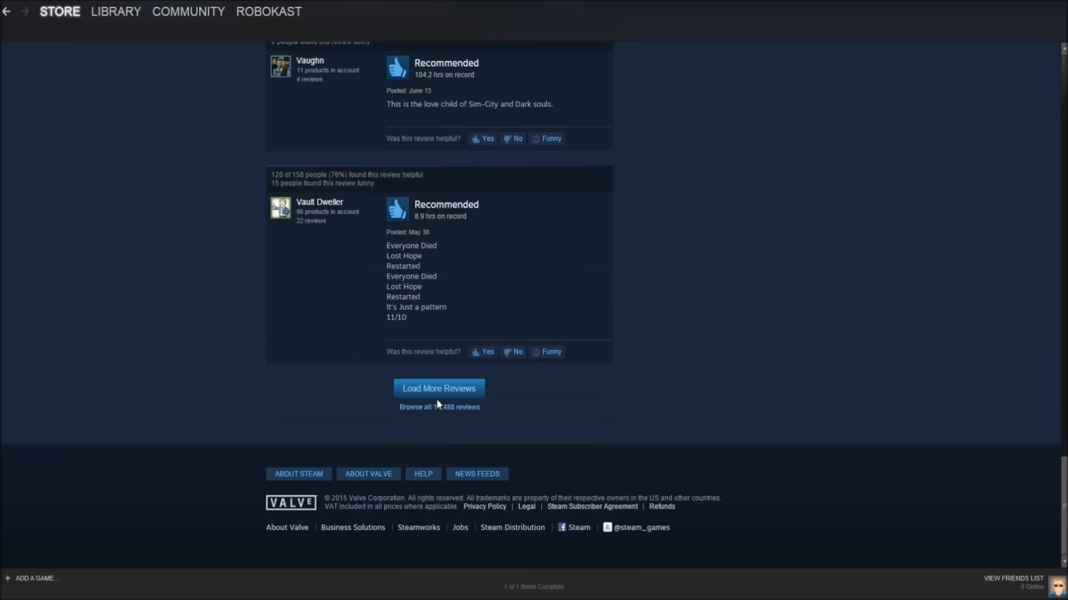
Load more Banished reviews and read through the expanded list
left_click(438, 388)
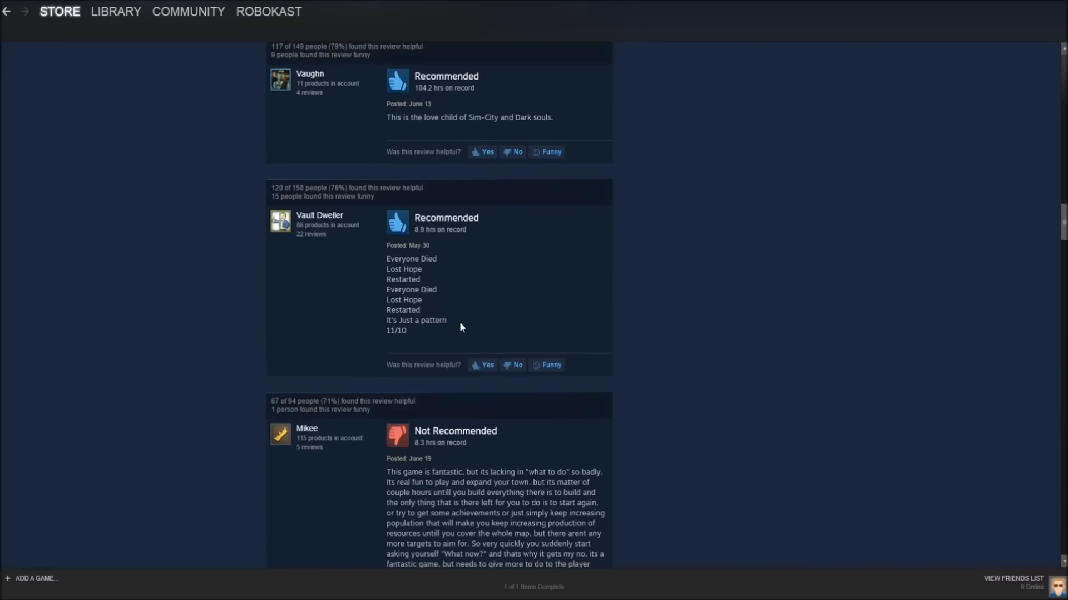
scroll("down", 3)
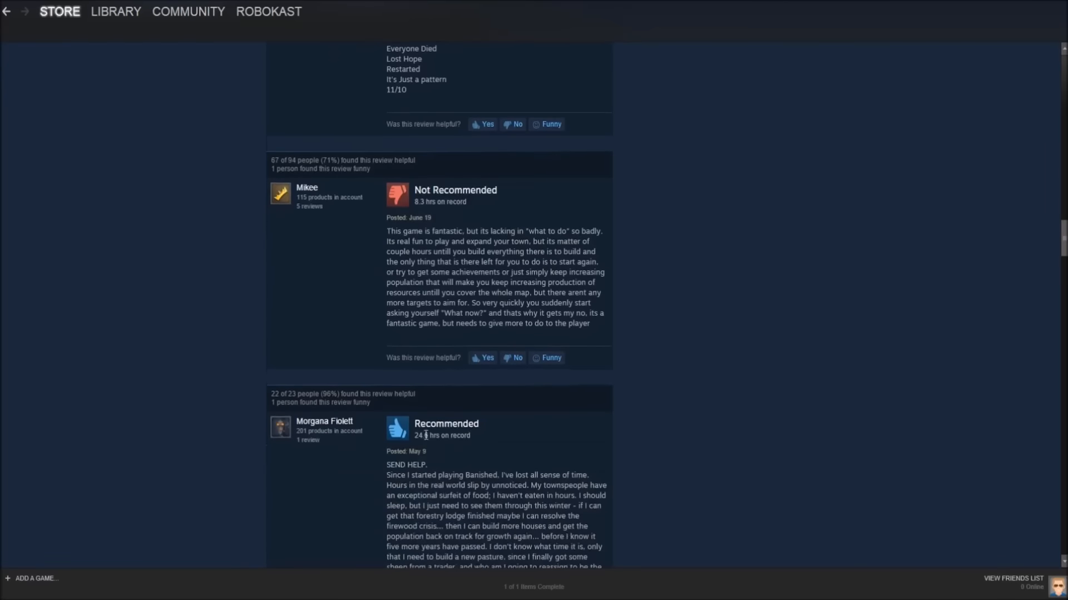
scroll("down", 3)
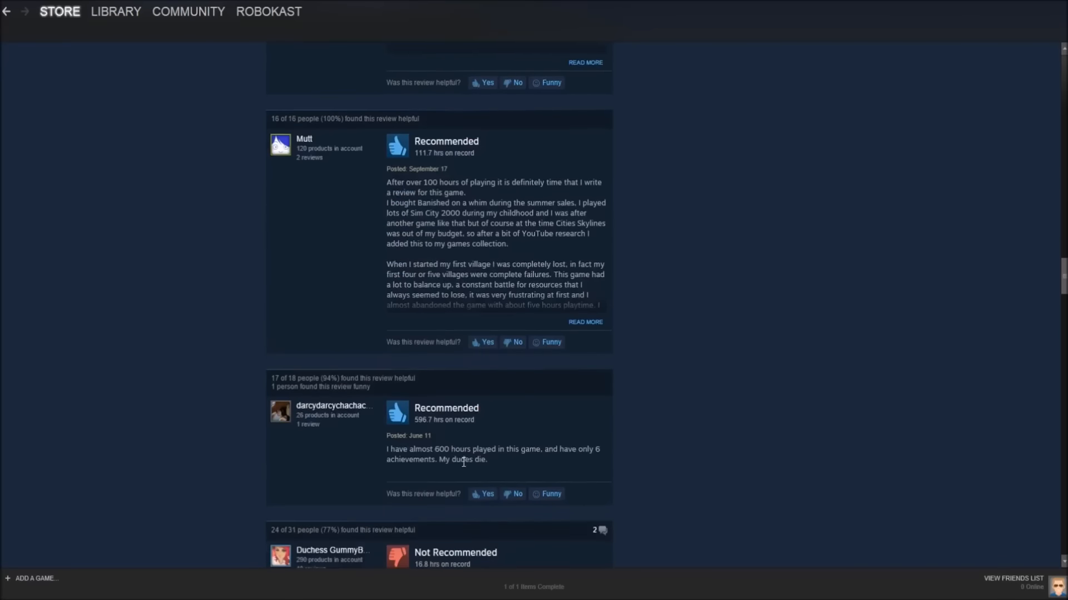
scroll("down", 3)
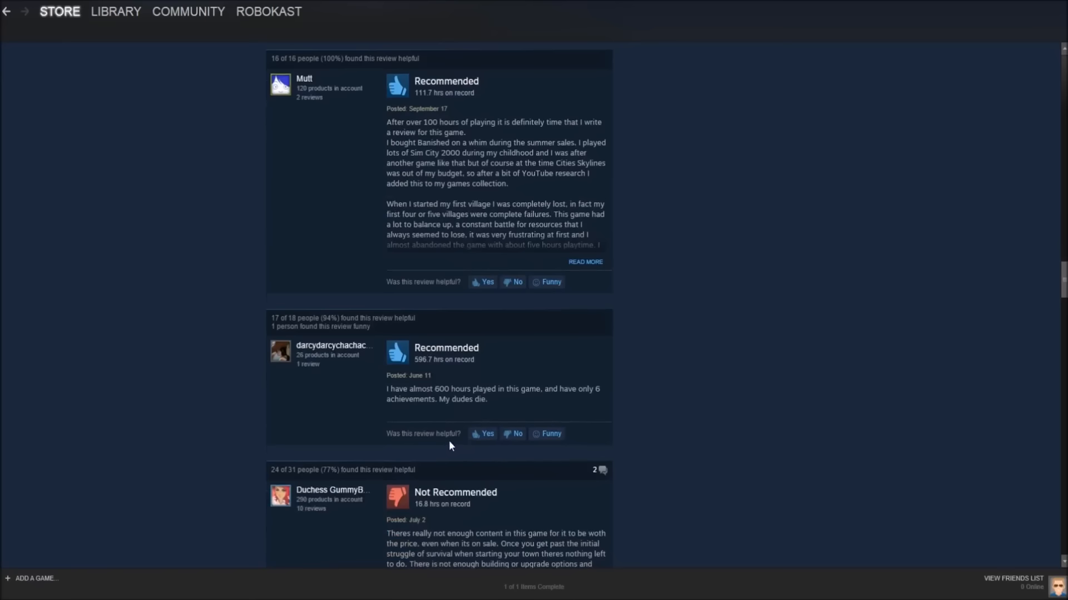
mouse_move(442, 449)
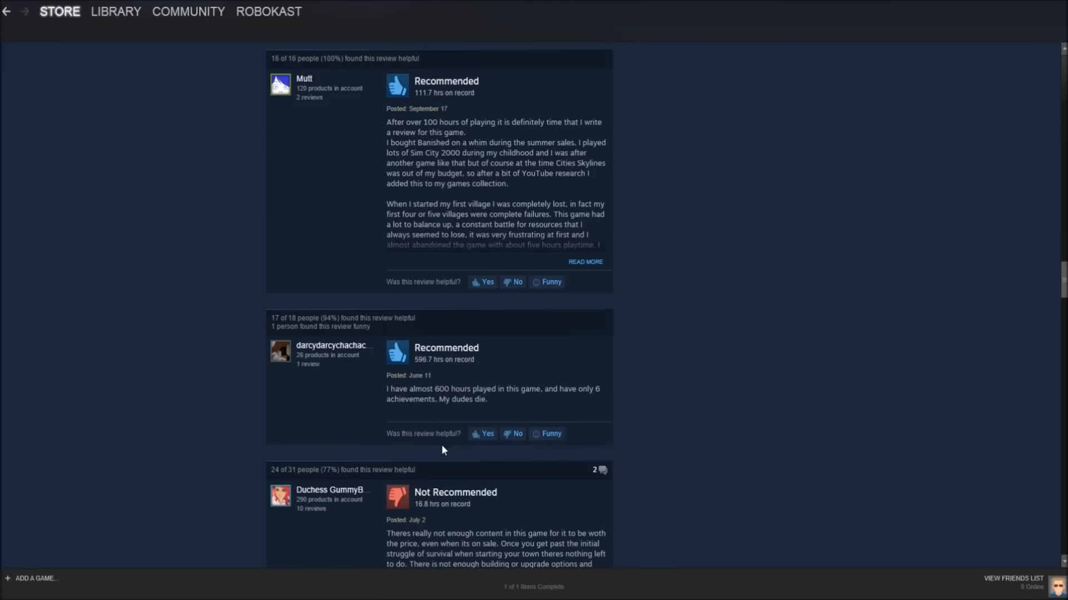
scroll("up", 3)
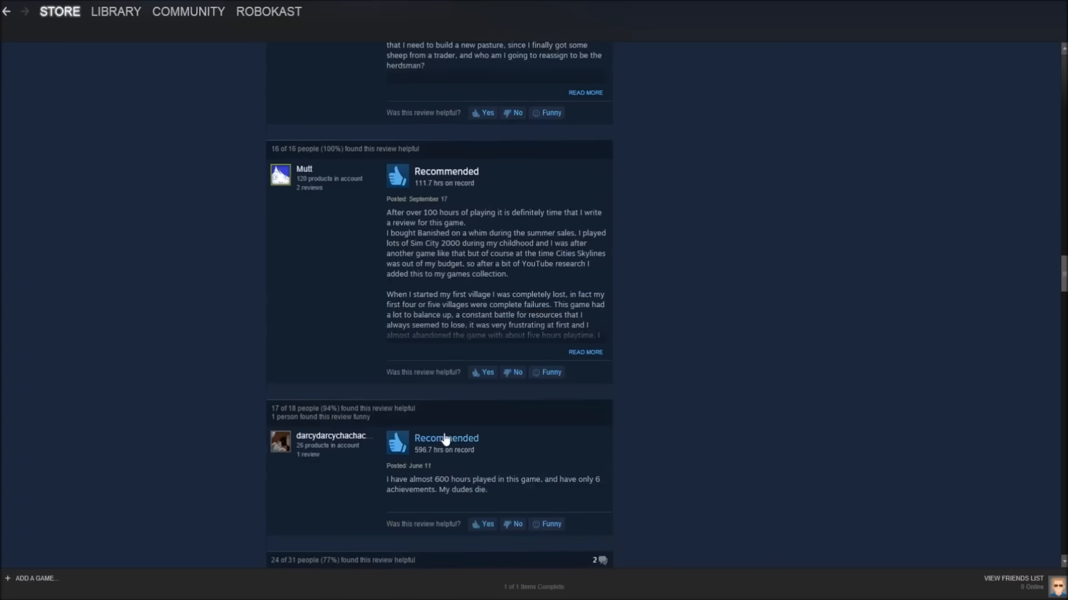
scroll("up", 3)
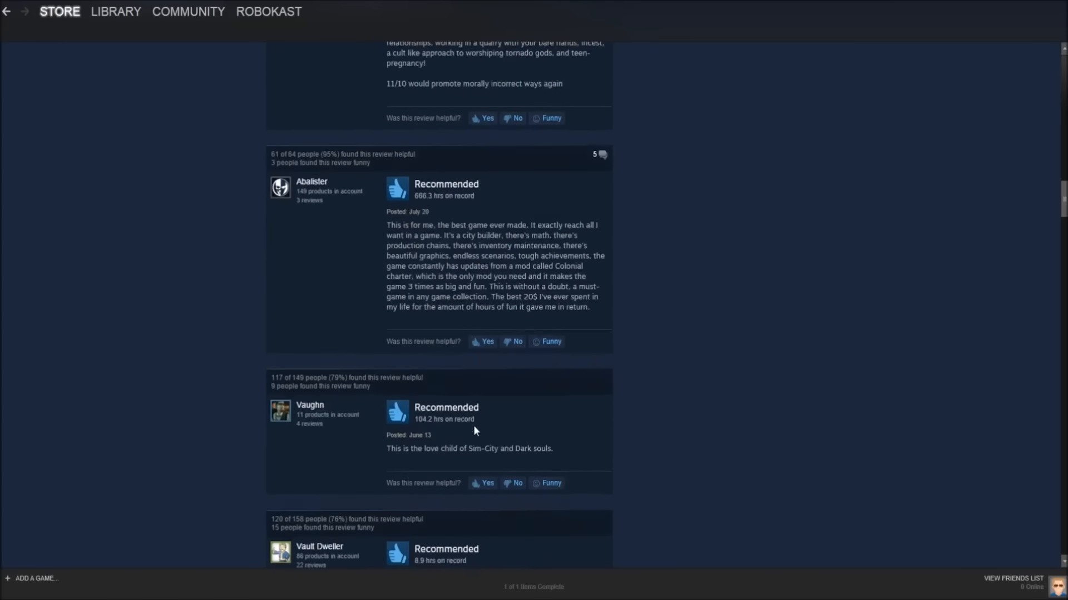
Open DiRT Rally's store page, cycle its screenshots, and view its Early Access notice and purchase details
left_click(7, 11)
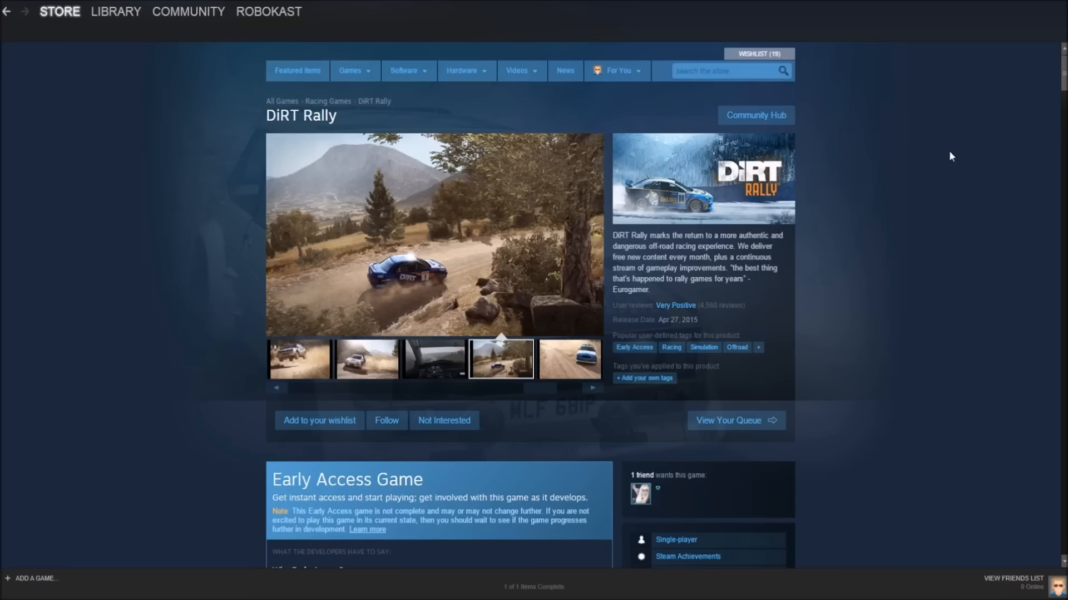
left_click(568, 358)
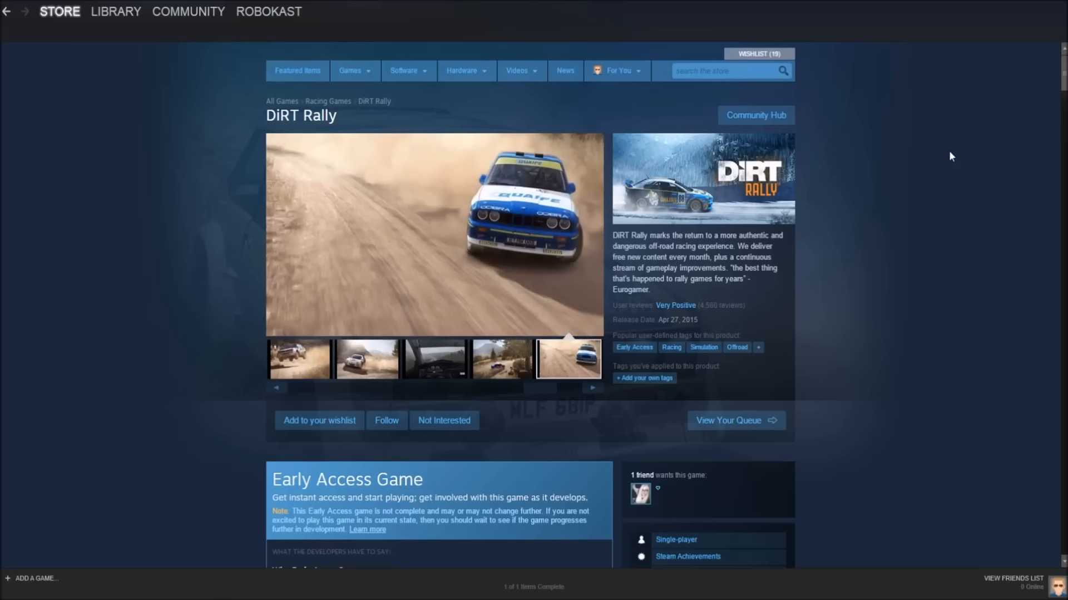
left_click(298, 359)
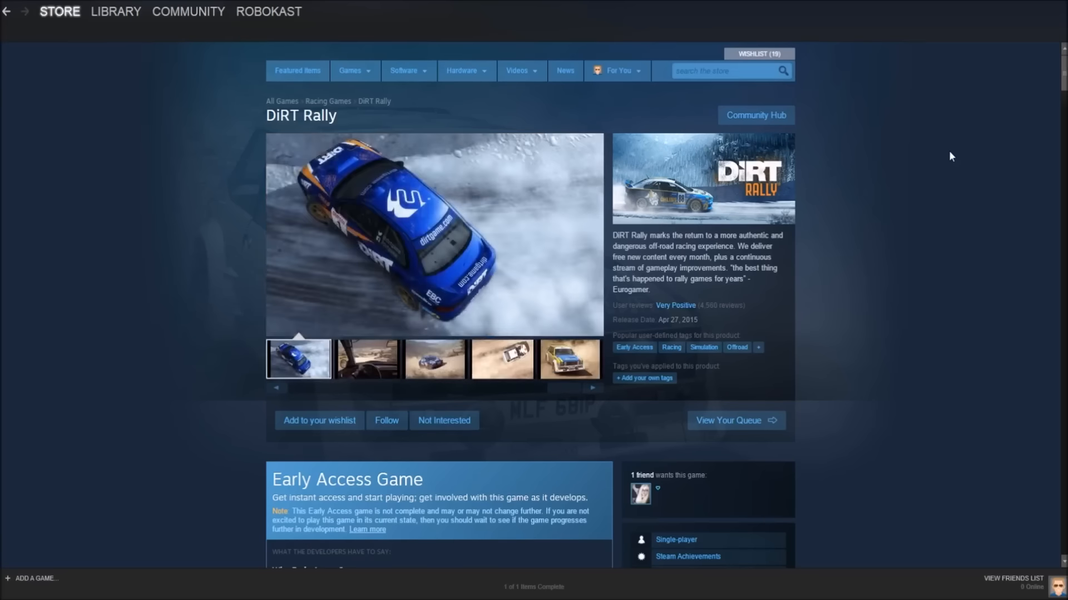
scroll("down", 3)
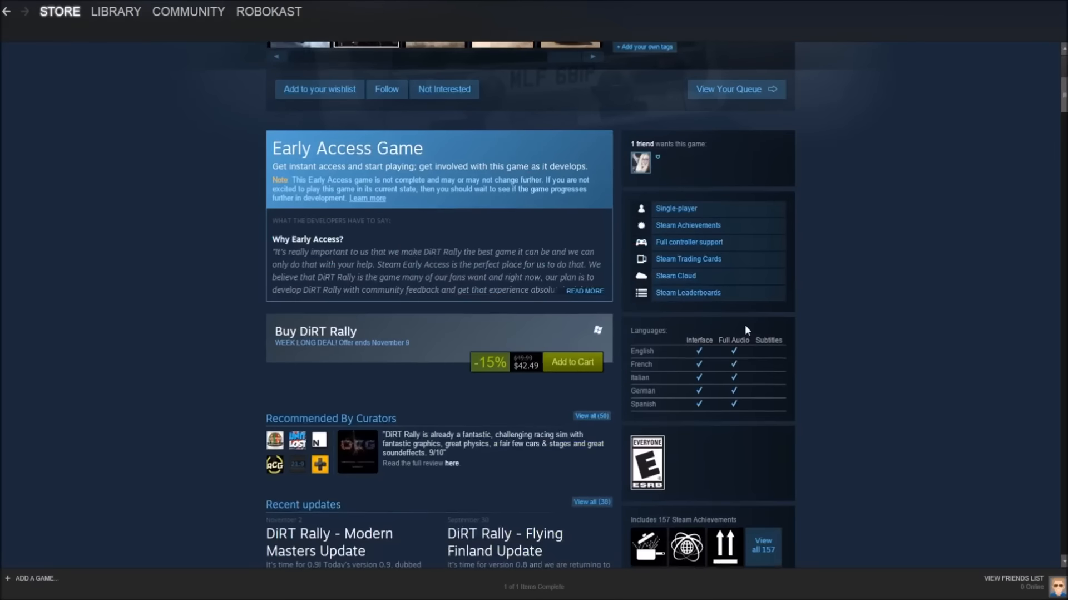
mouse_move(746, 327)
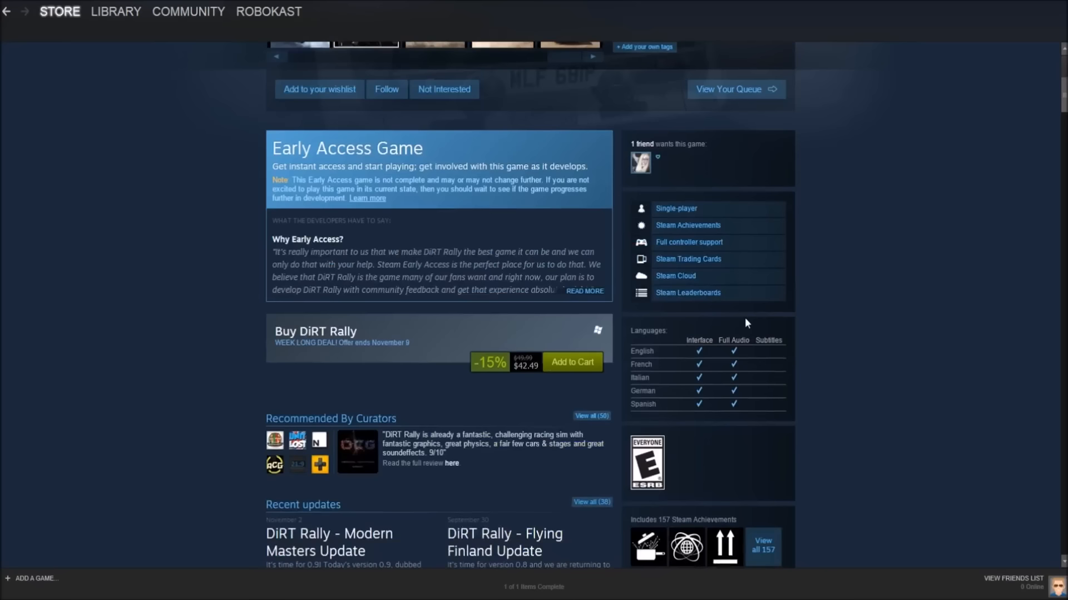
mouse_move(738, 321)
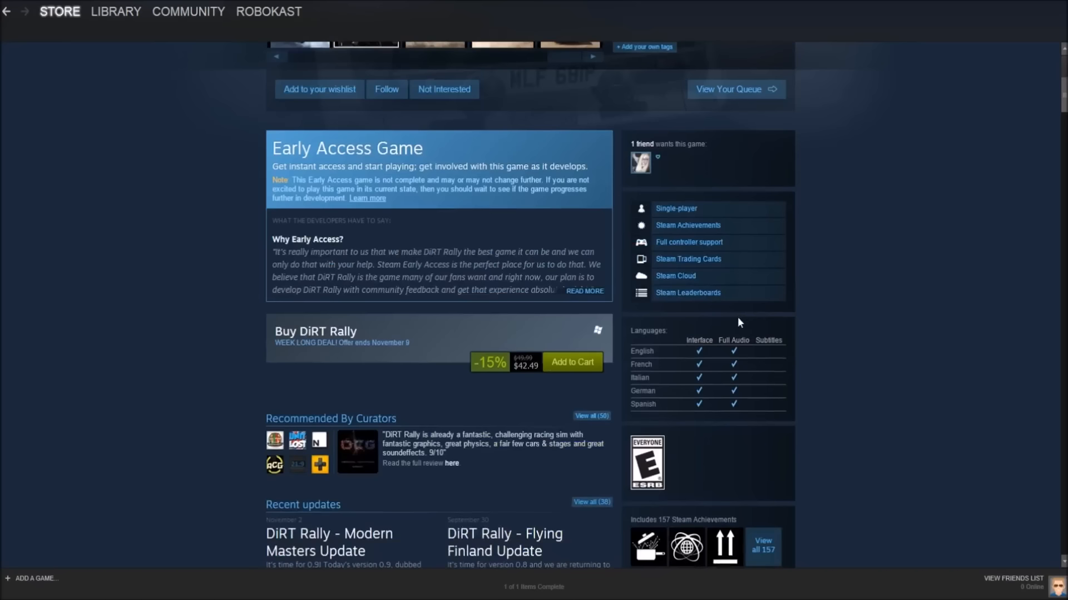
mouse_move(741, 327)
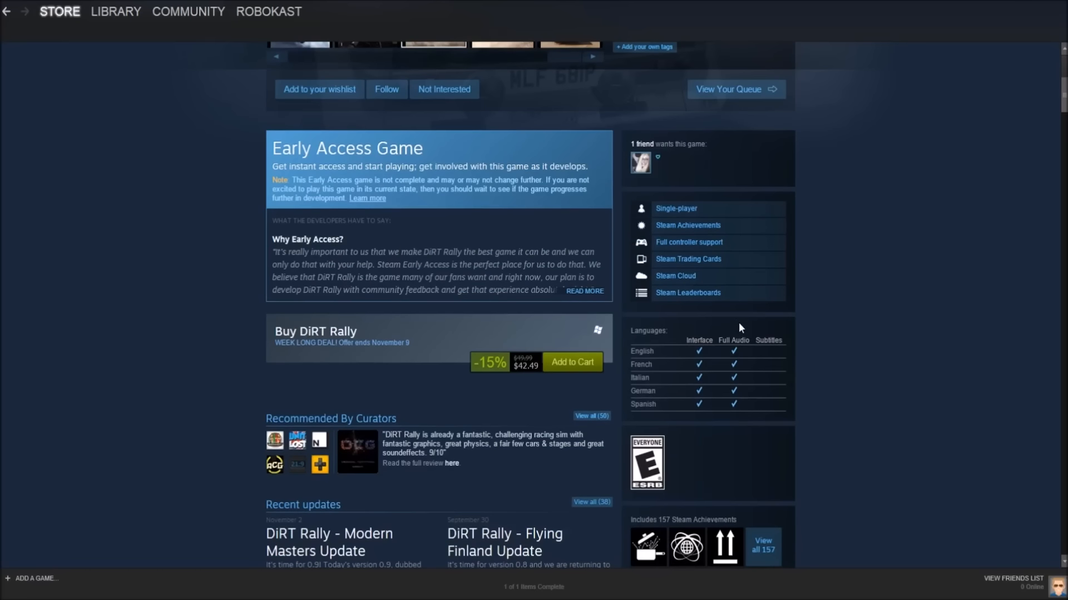
mouse_move(652, 344)
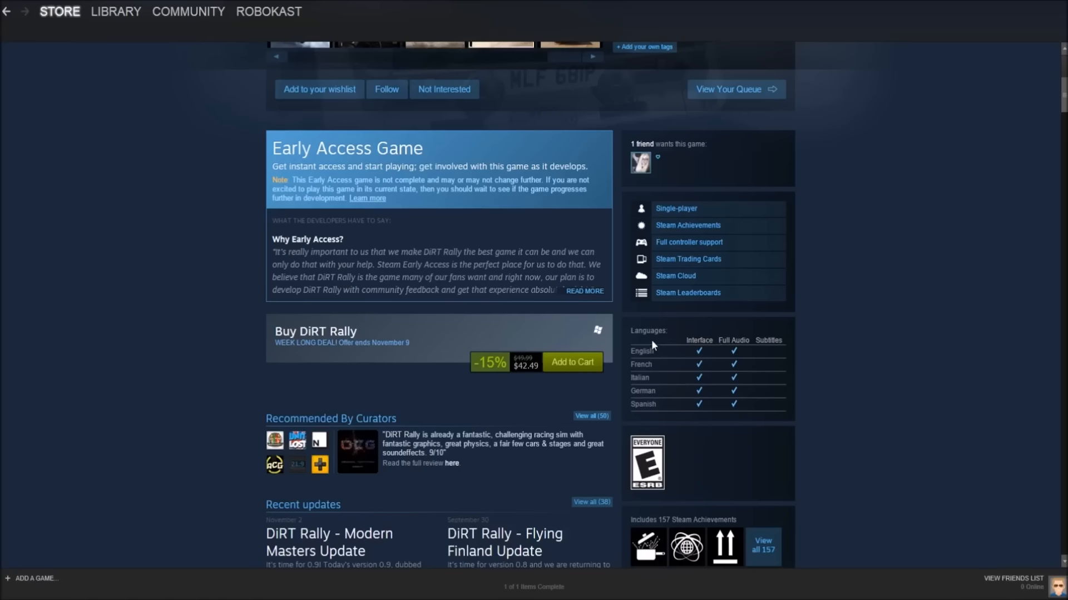
mouse_move(503, 358)
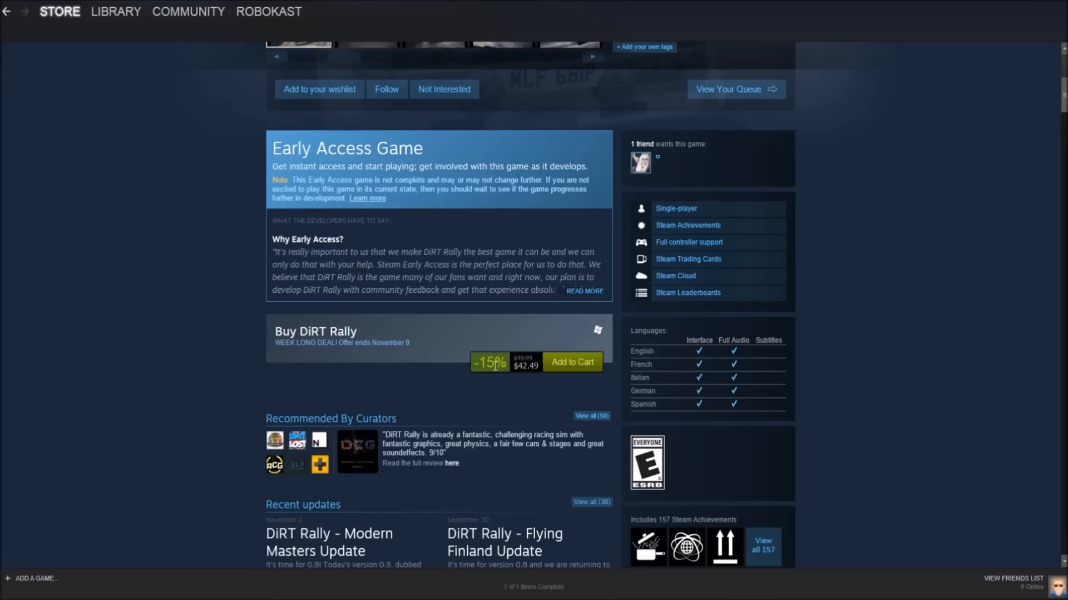
Read through DiRT Rally's helpful customer reviews
scroll("down", 3)
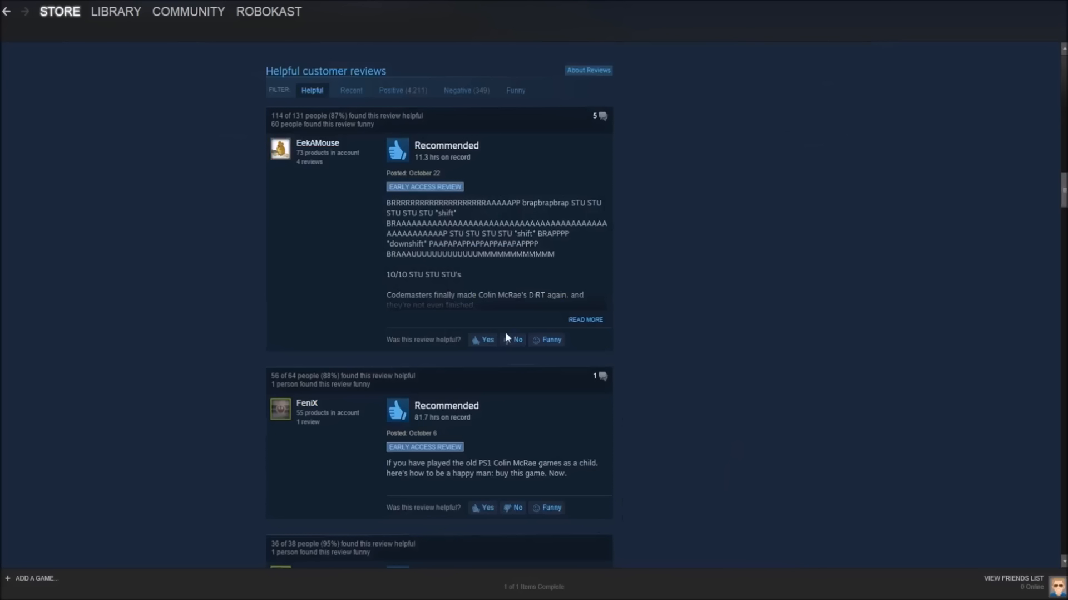
mouse_move(396, 106)
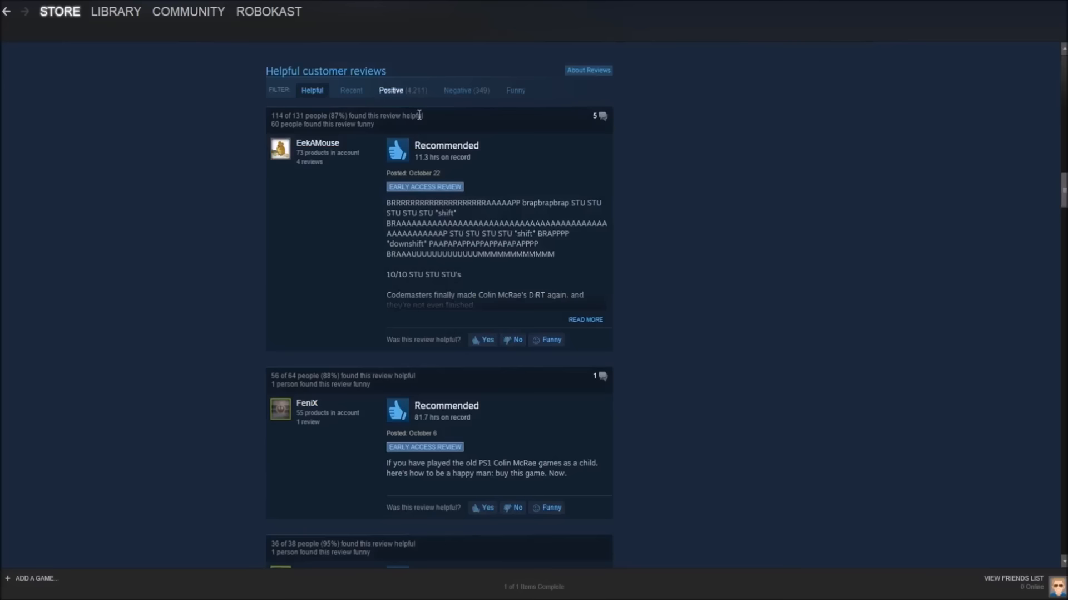
mouse_move(478, 133)
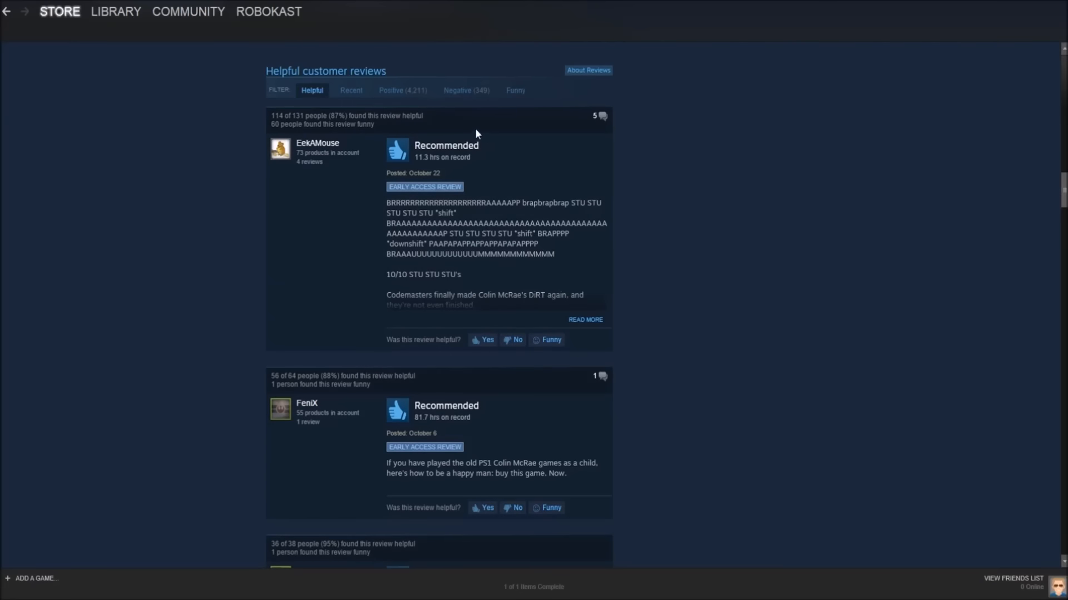
scroll("down", 3)
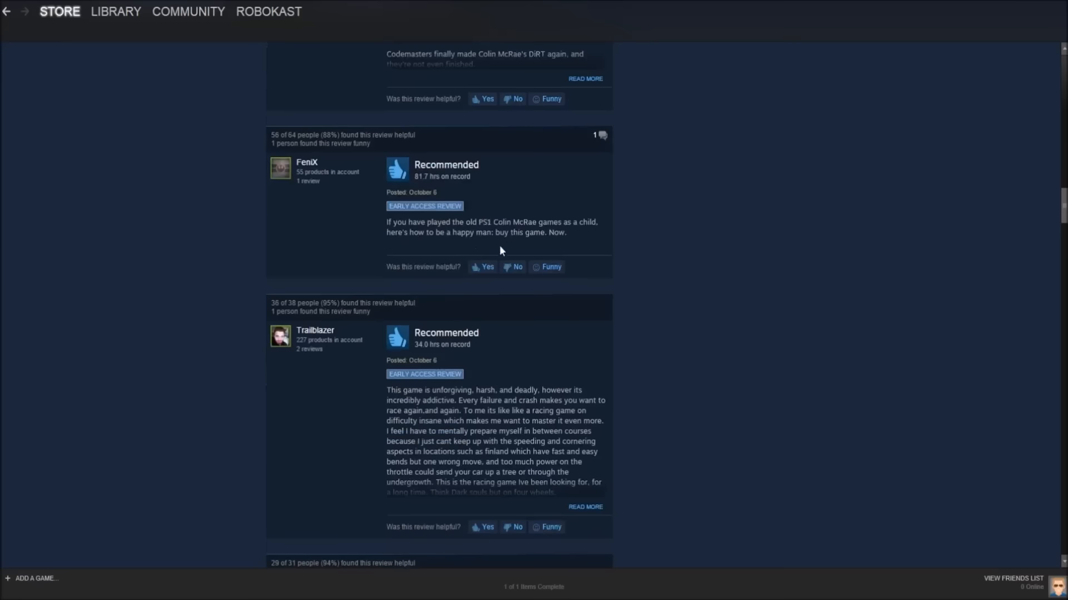
scroll("down", 3)
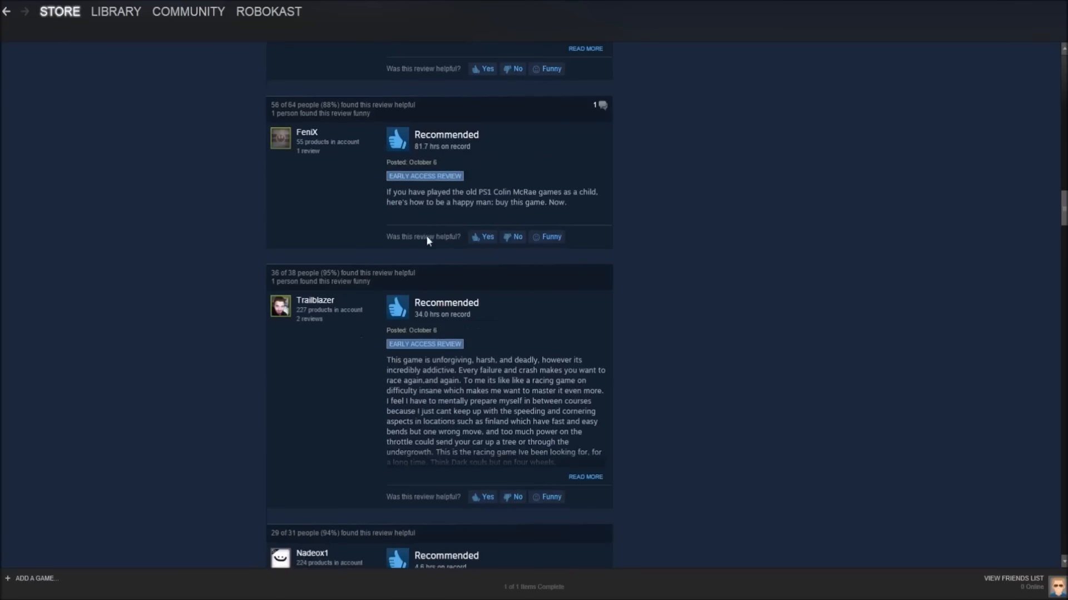
scroll("down", 3)
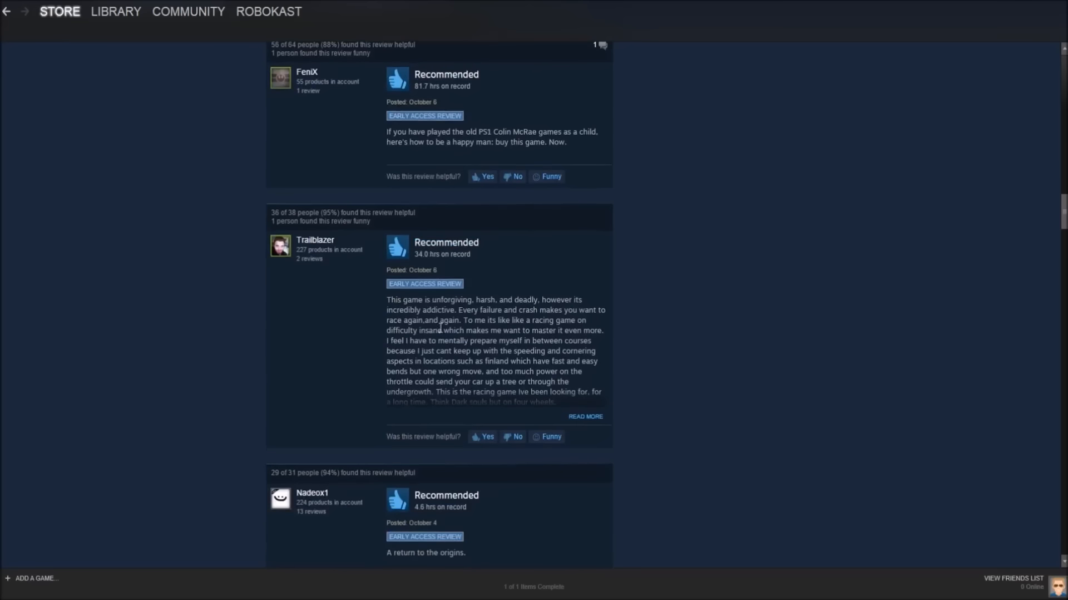
scroll("up", 3)
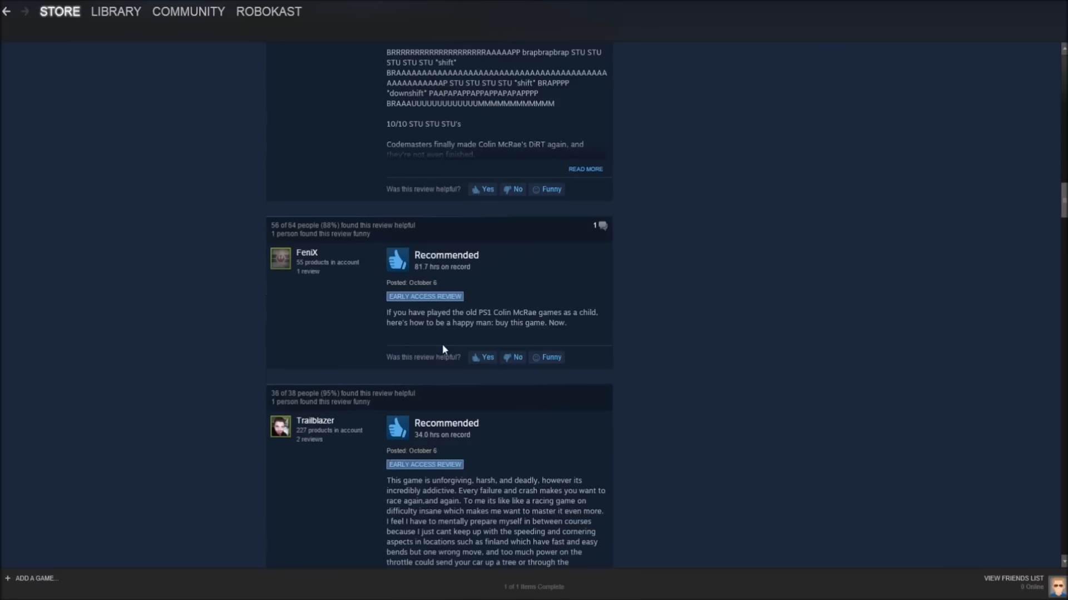
Finish the reviews and return to the deals list to reach Armed with Wings: Rearmed
scroll("down", 3)
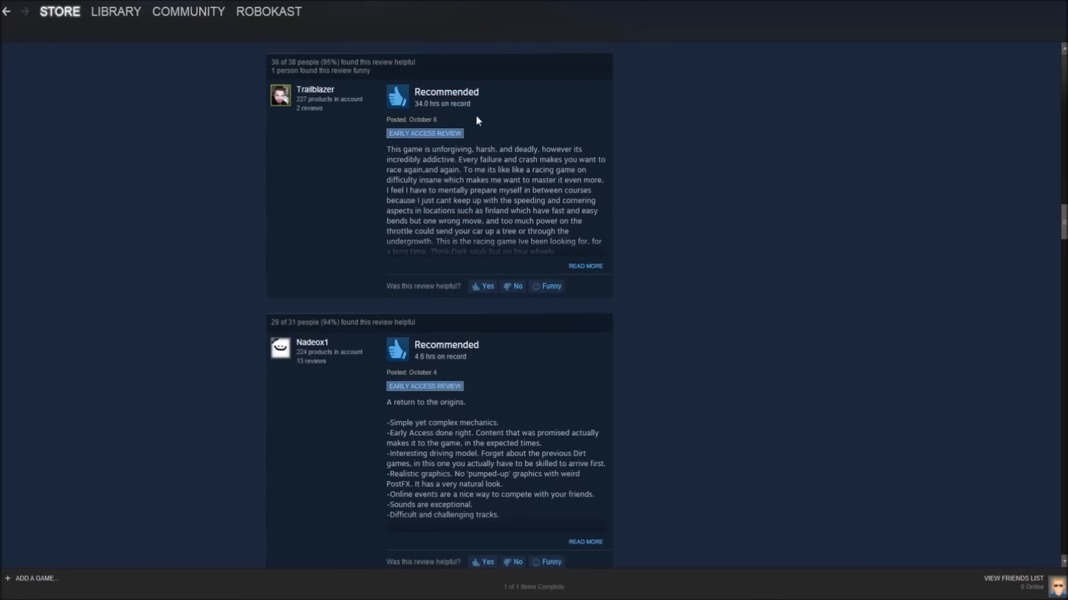
scroll("down", 3)
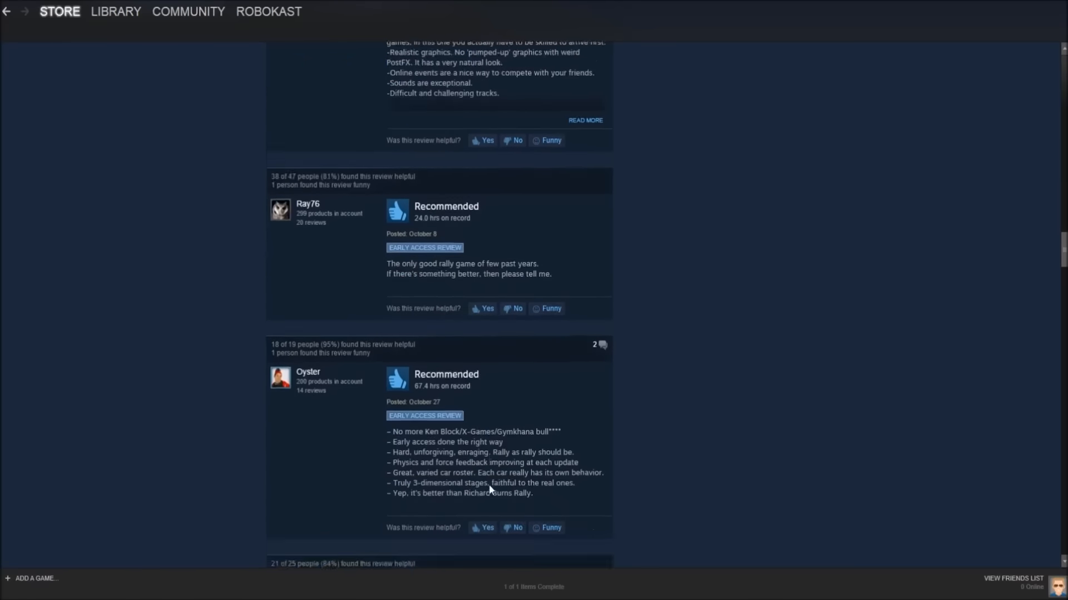
scroll("down", 3)
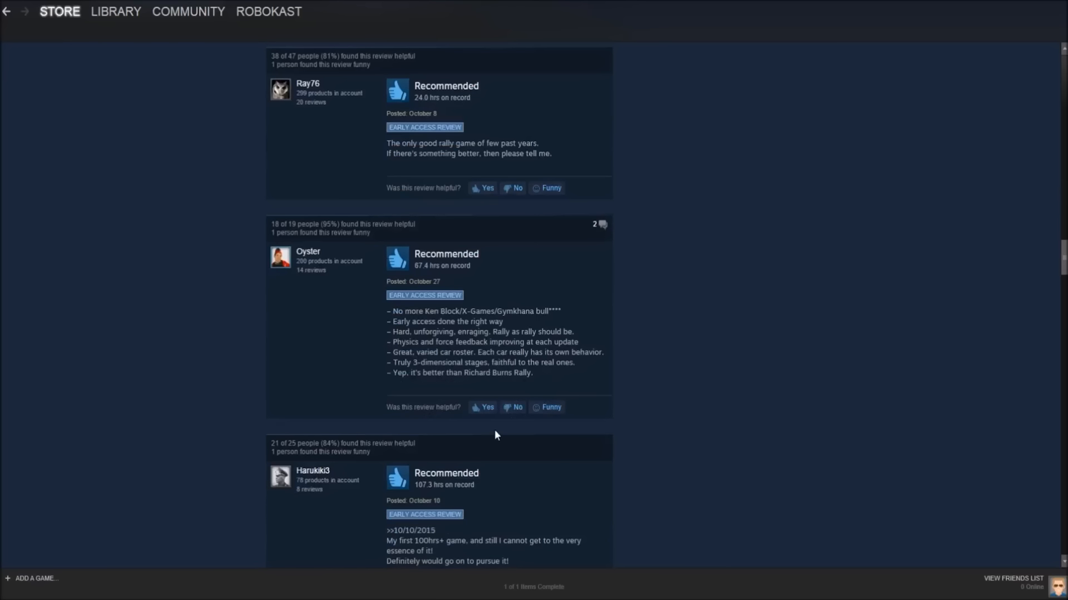
mouse_move(496, 431)
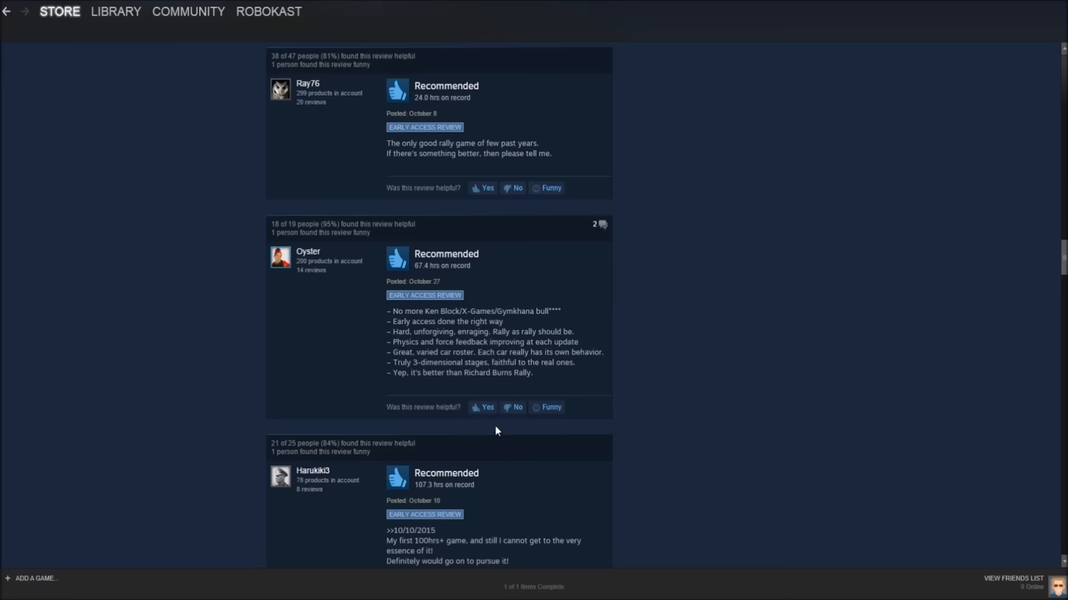
scroll("up", 3)
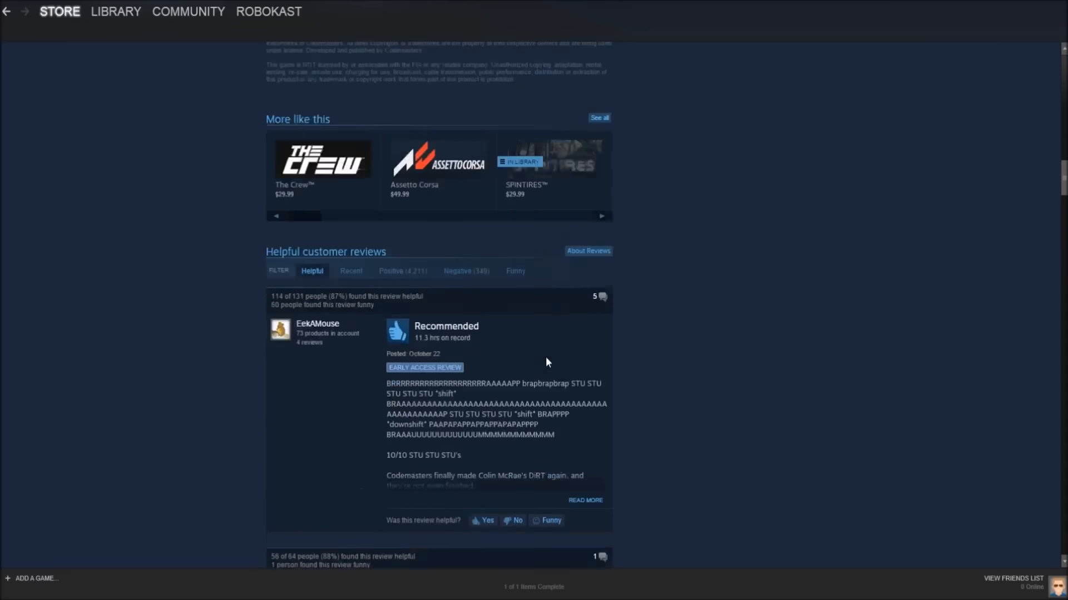
scroll("up", 3)
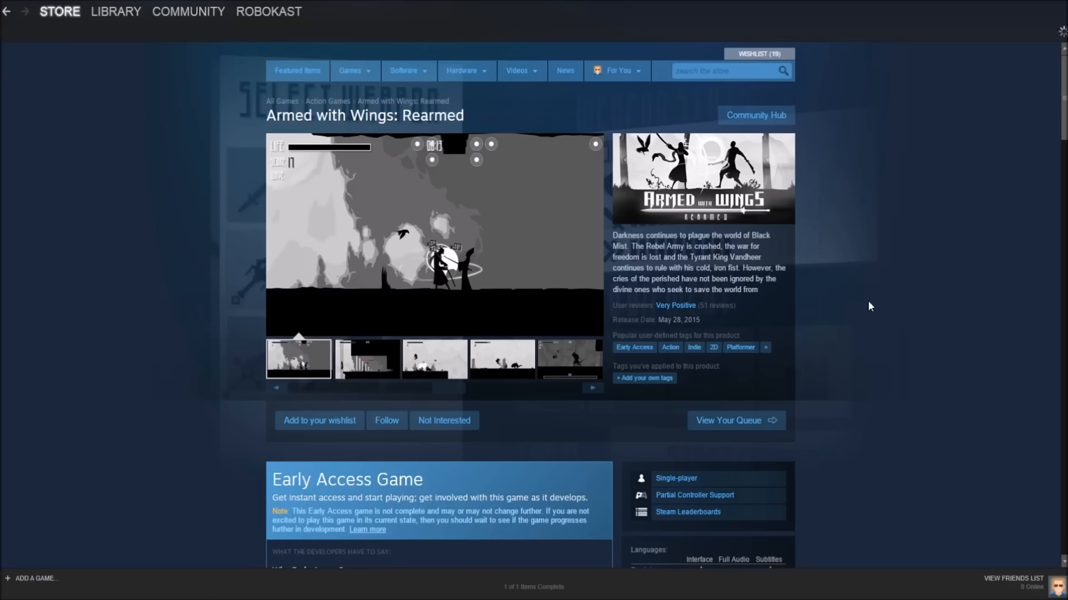
left_click(366, 358)
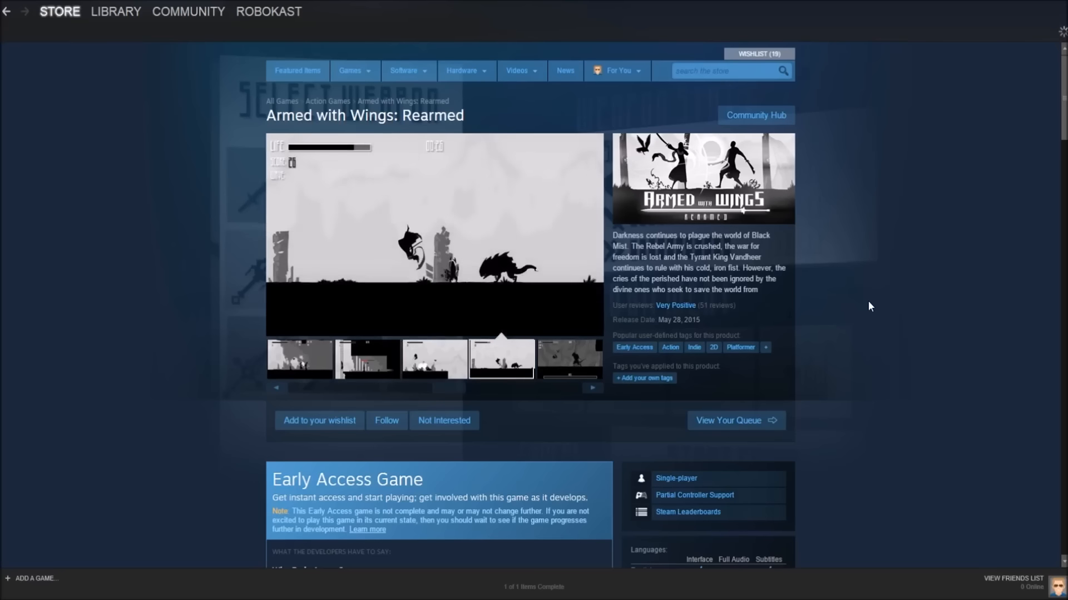
scroll("down", 3)
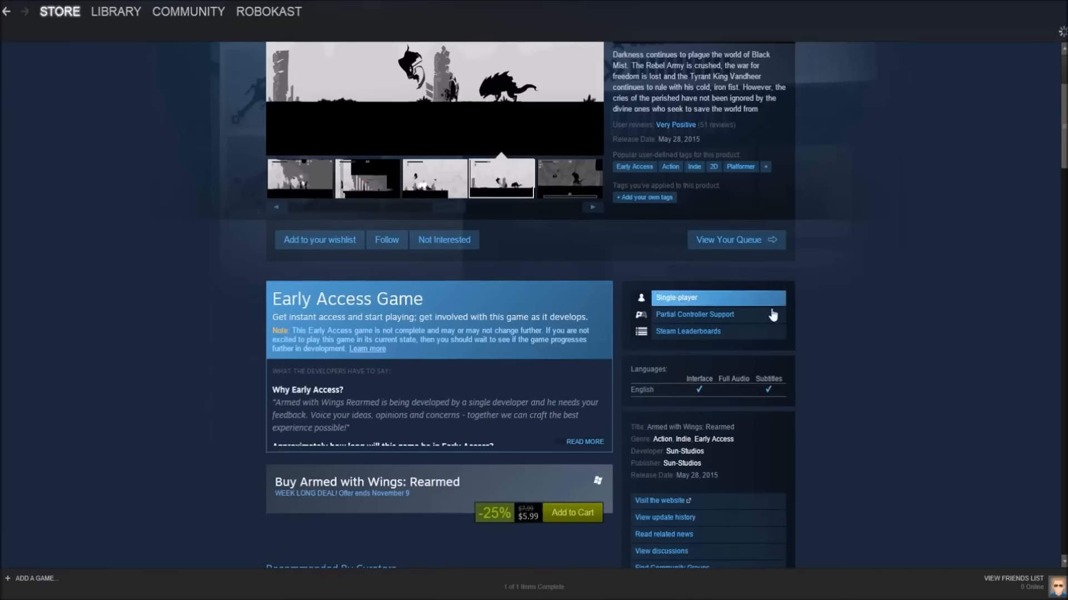
left_click(569, 178)
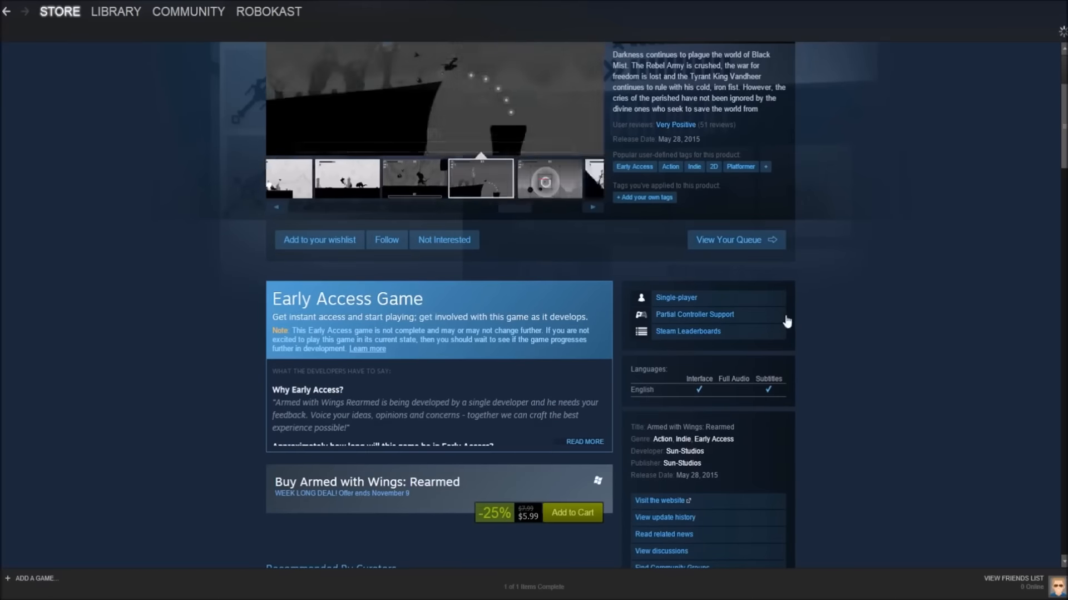
scroll("up", 3)
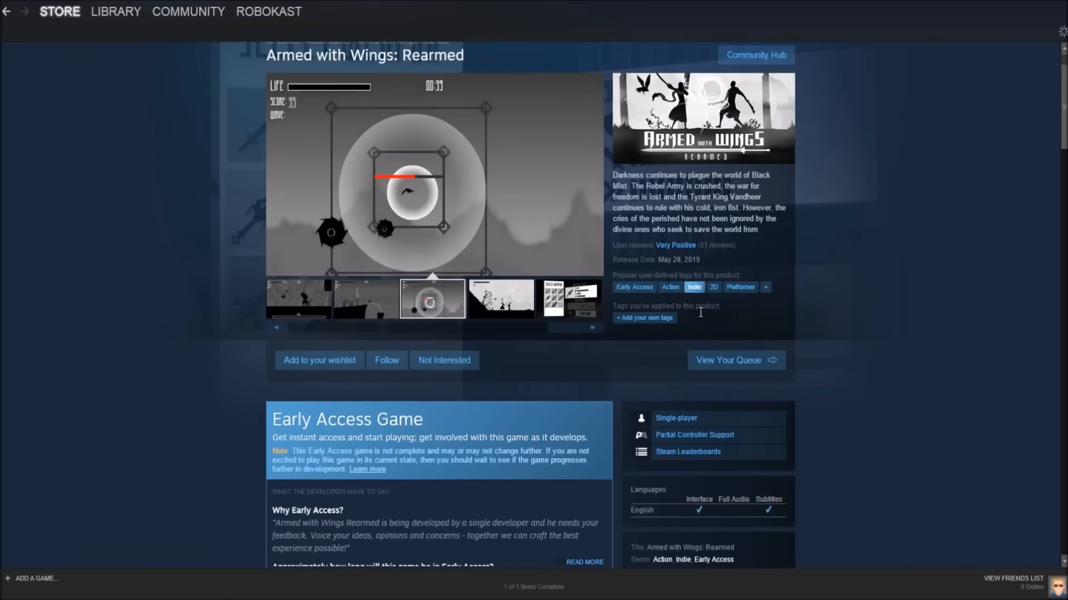
mouse_move(942, 305)
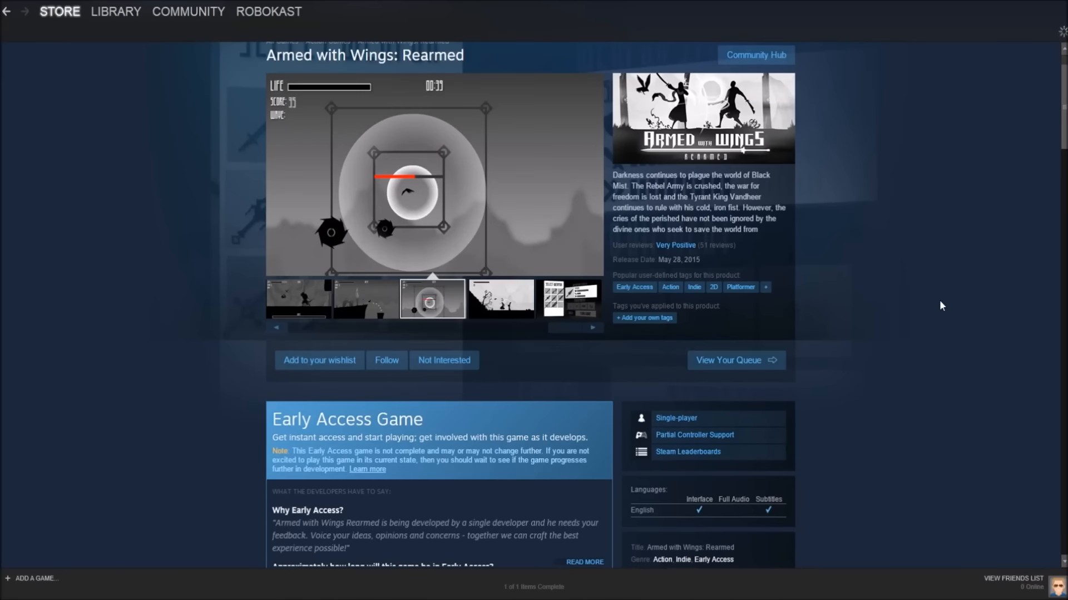
left_click(499, 299)
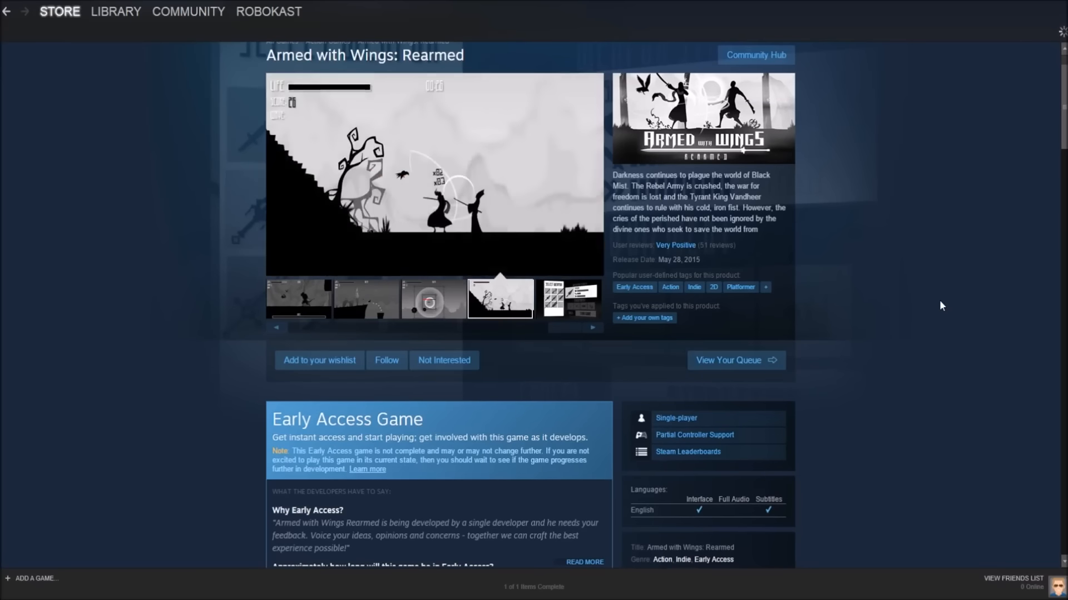
left_click(567, 299)
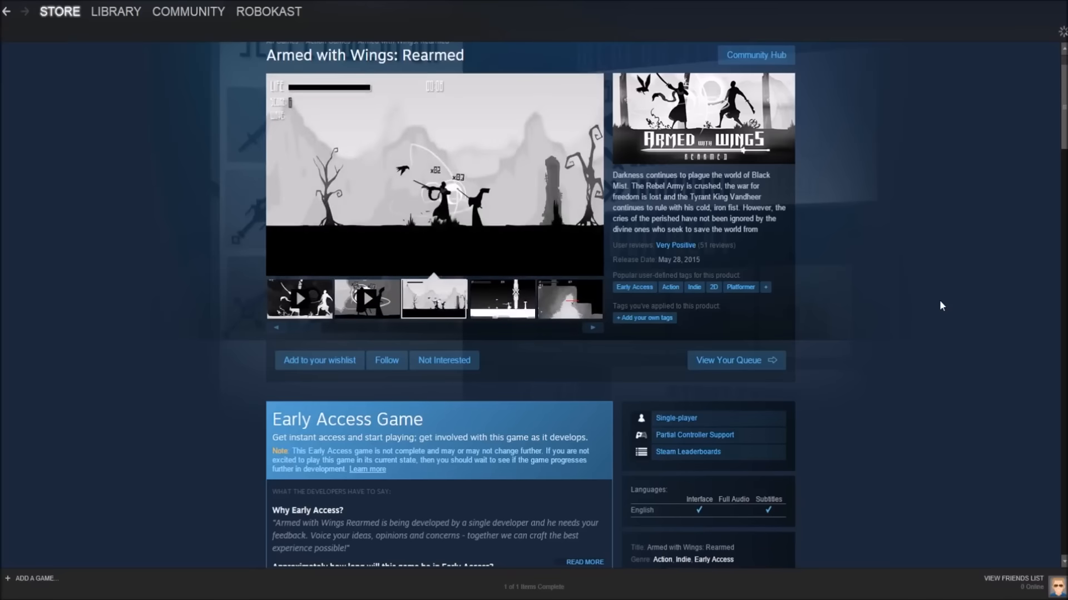
left_click(502, 298)
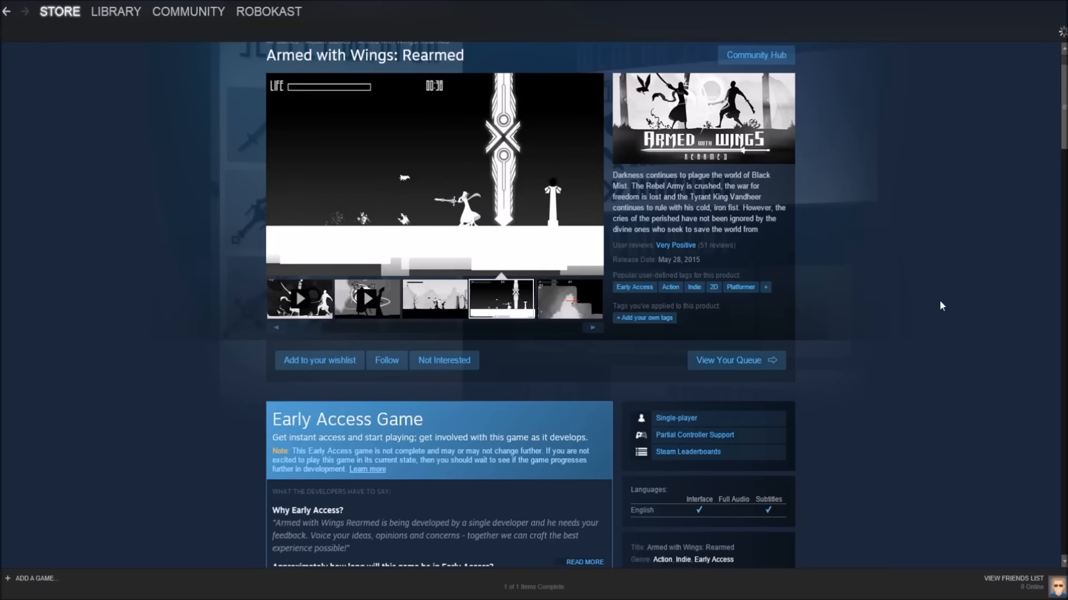
Scroll Armed with Wings: Rearmed's page to its helpful customer reviews and read the top ones
scroll("down", 3)
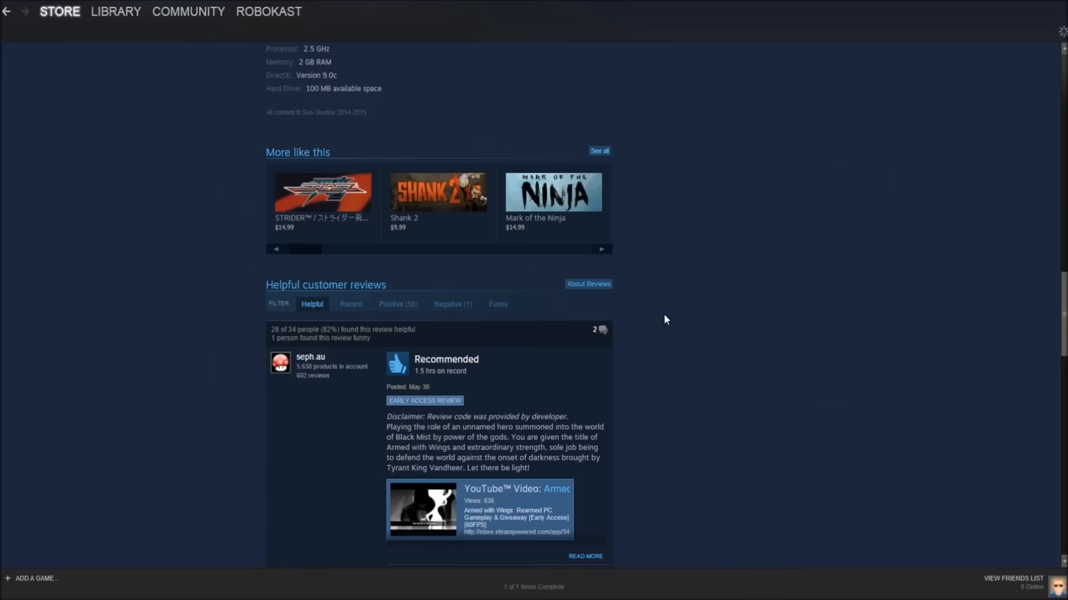
scroll("down", 3)
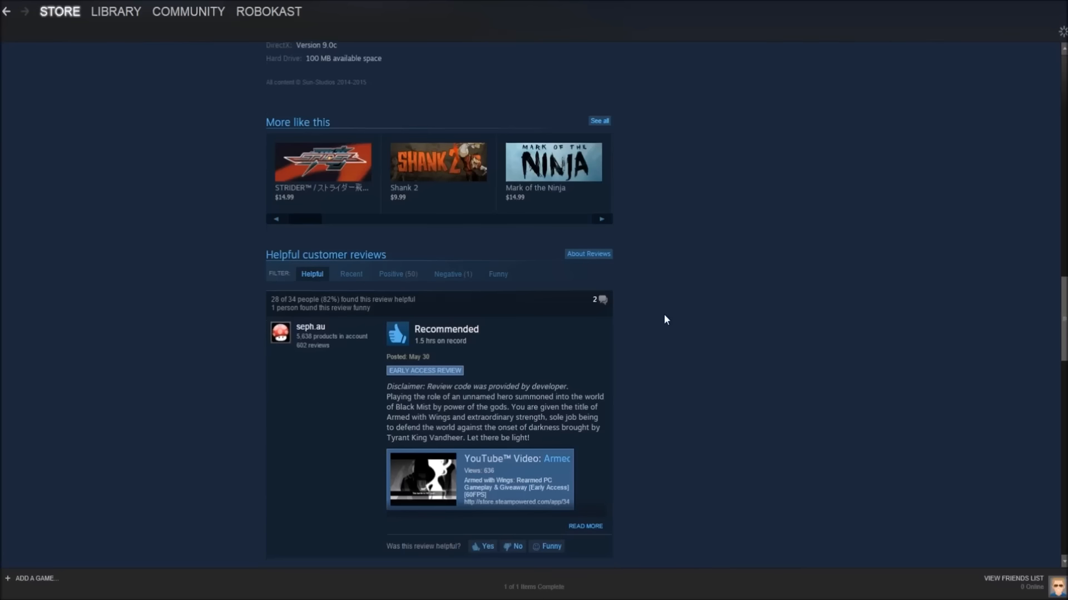
mouse_move(657, 338)
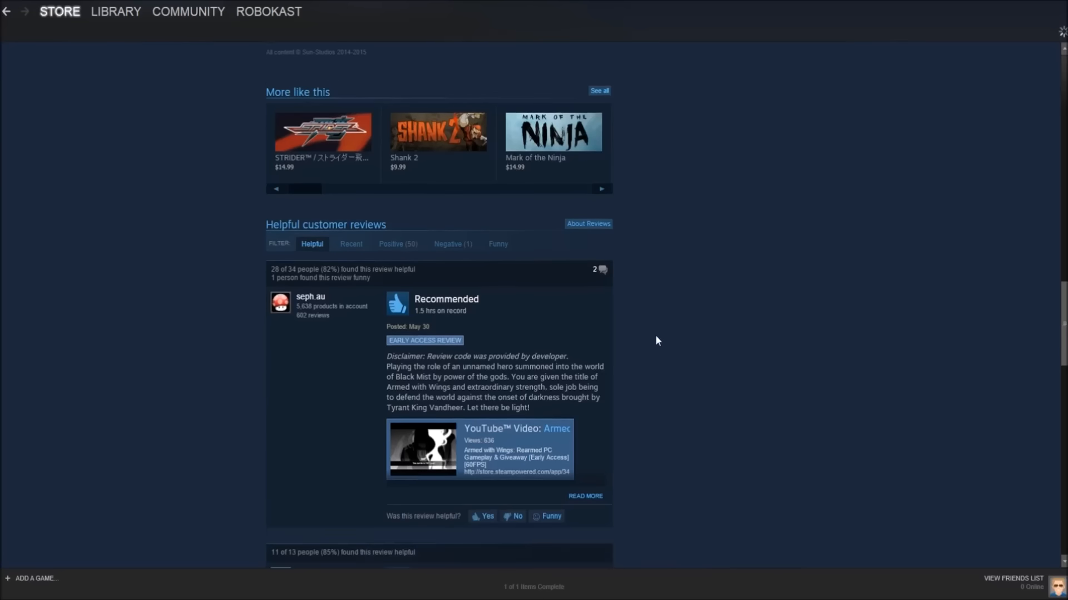
scroll("down", 3)
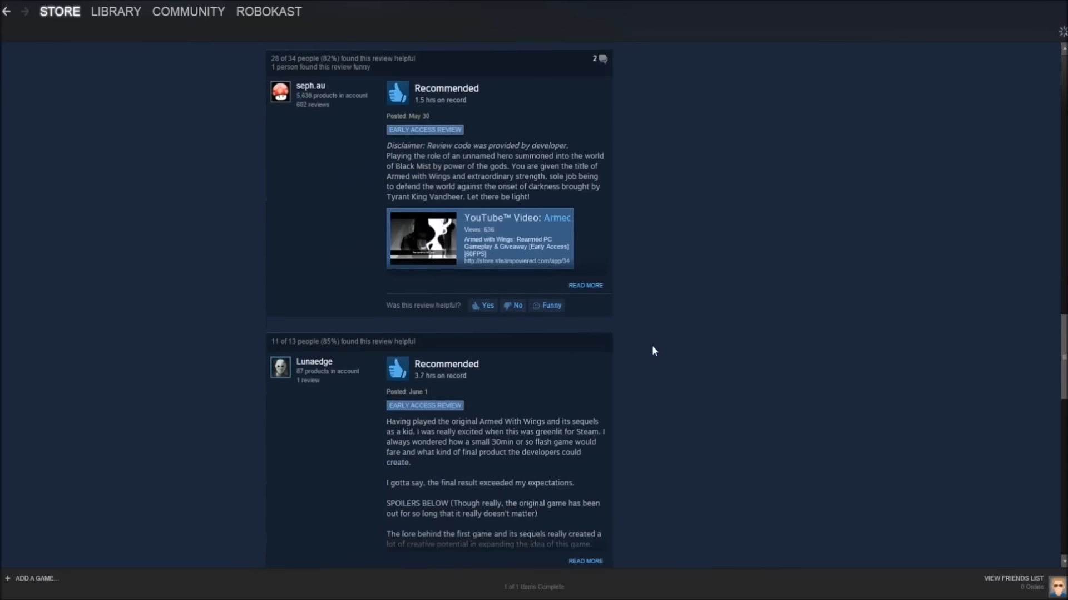
mouse_move(638, 405)
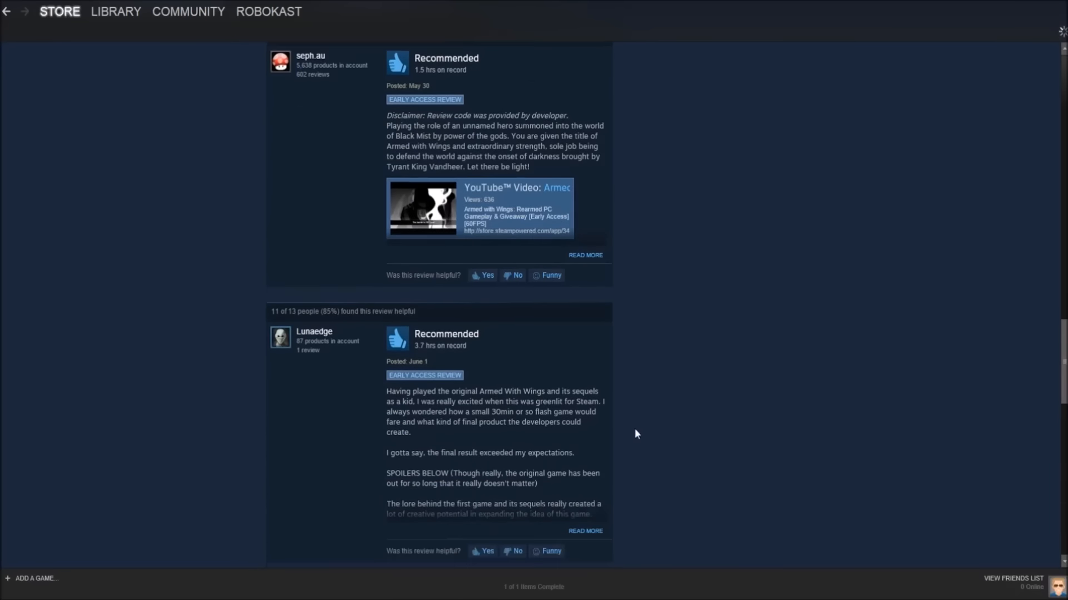
scroll("down", 3)
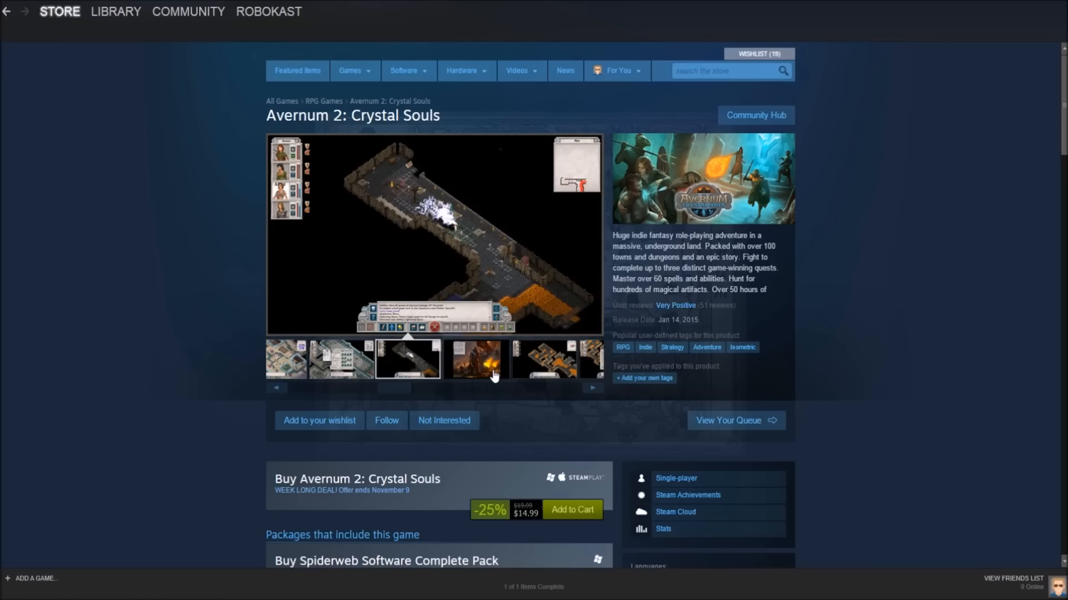
mouse_move(990, 373)
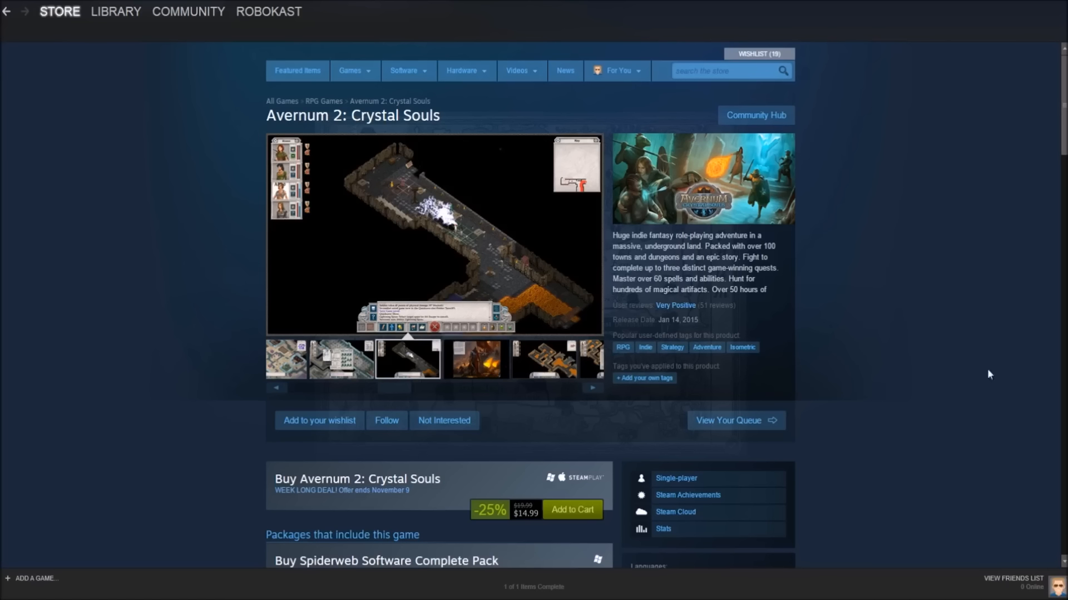
View another Avernum 2: Crystal Souls screenshot and reach its About This Game description and requirements
scroll("down", 3)
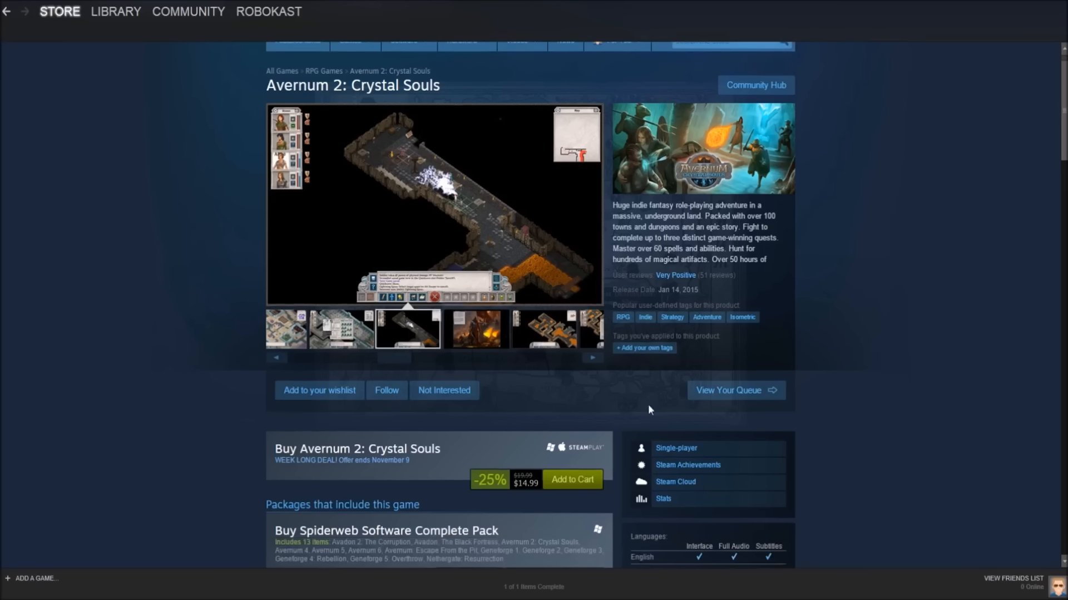
mouse_move(503, 319)
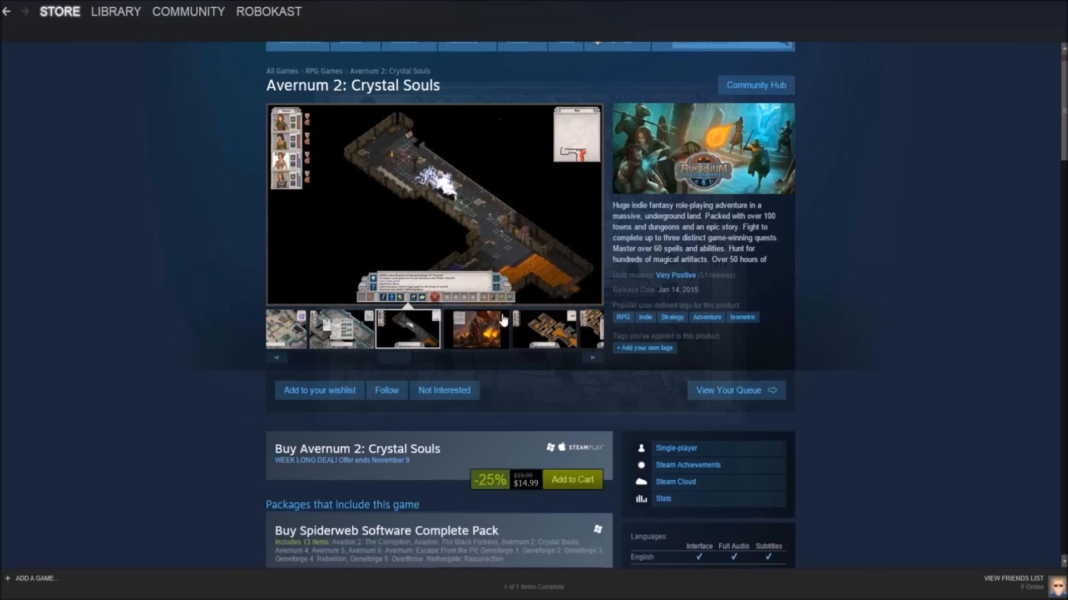
mouse_move(499, 240)
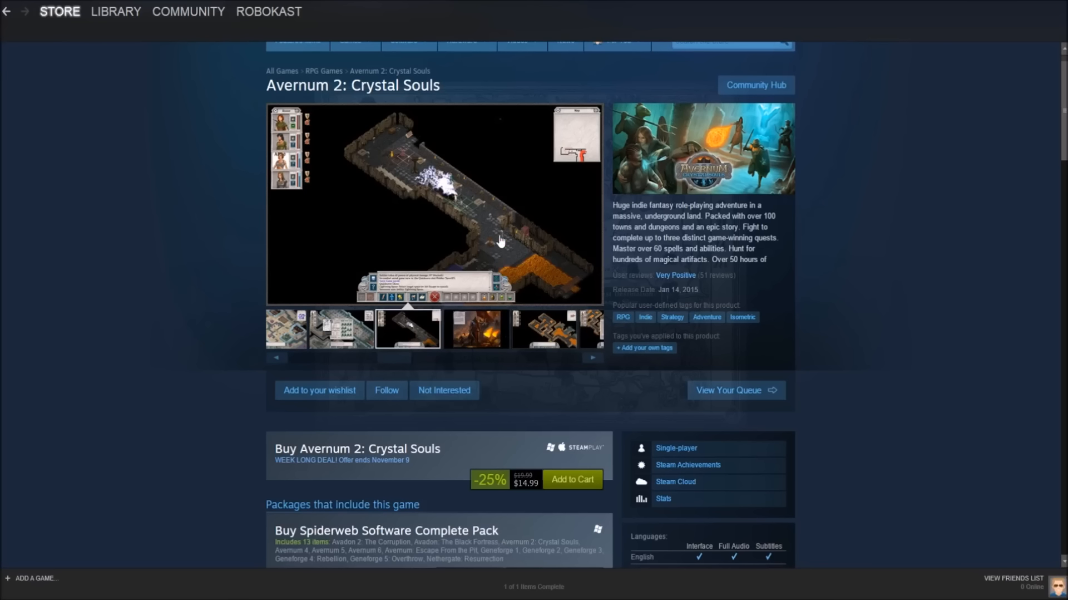
mouse_move(504, 312)
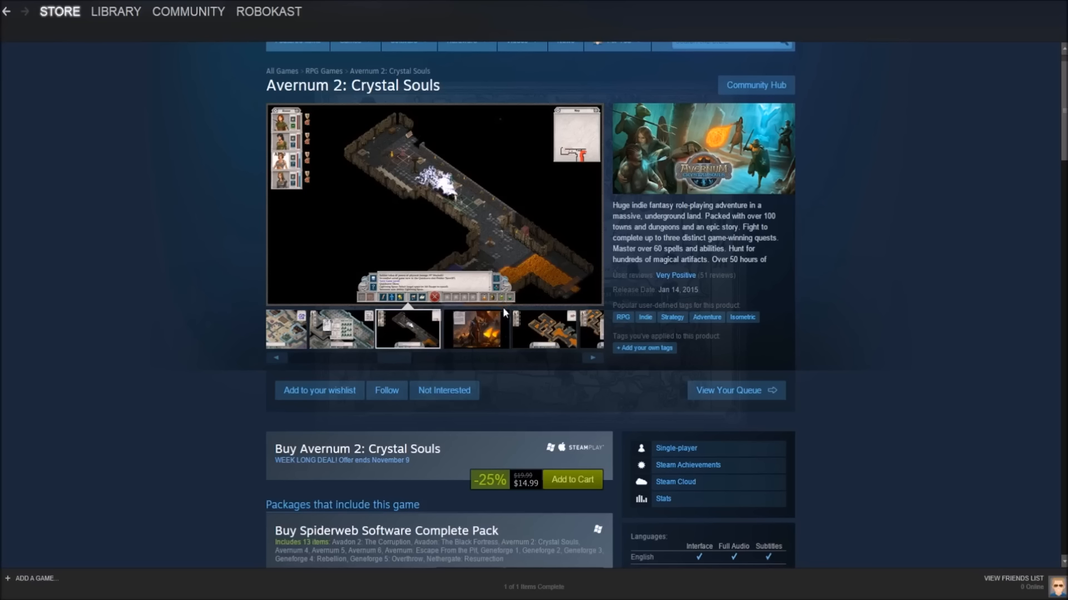
mouse_move(670, 241)
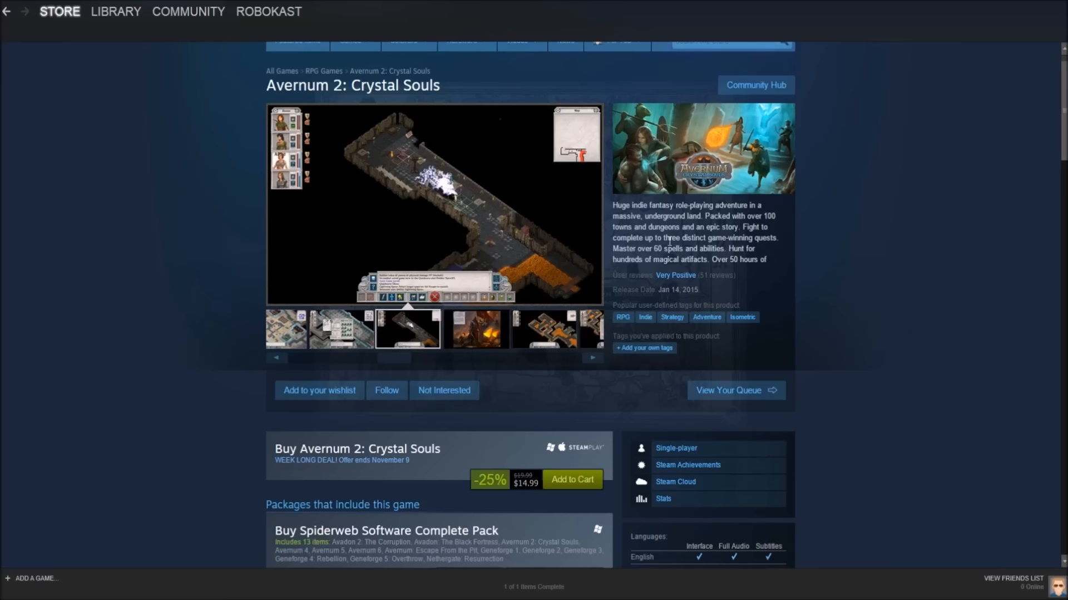
mouse_move(627, 205)
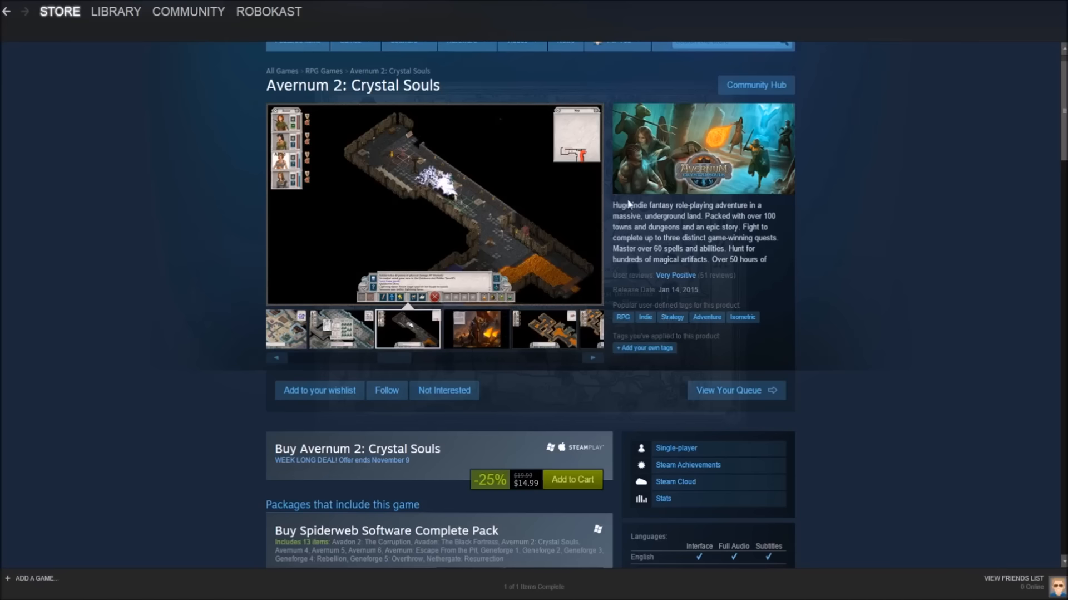
left_click(475, 329)
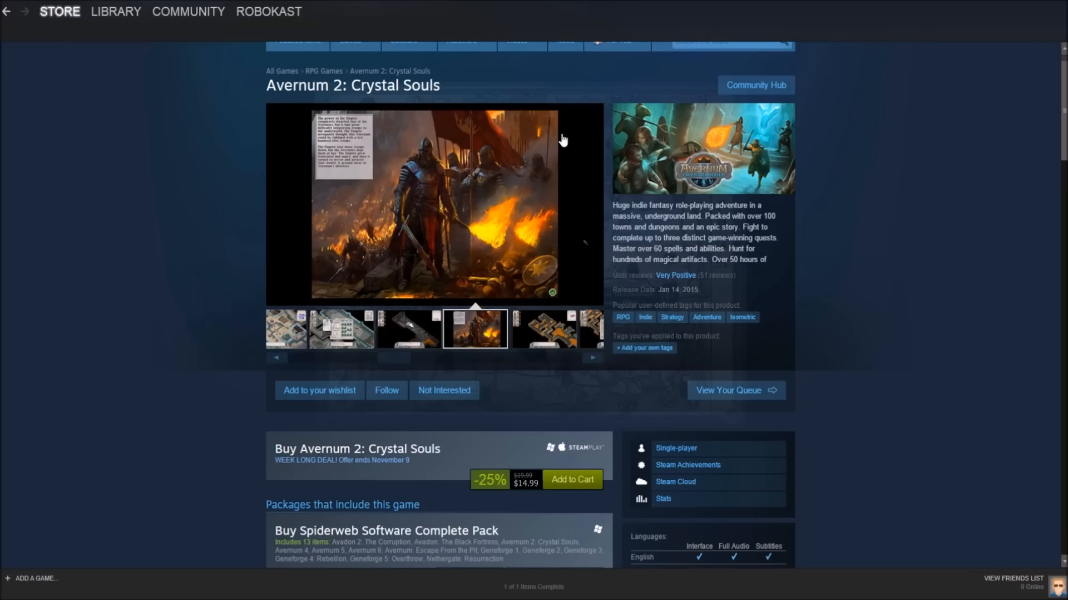
scroll("down", 3)
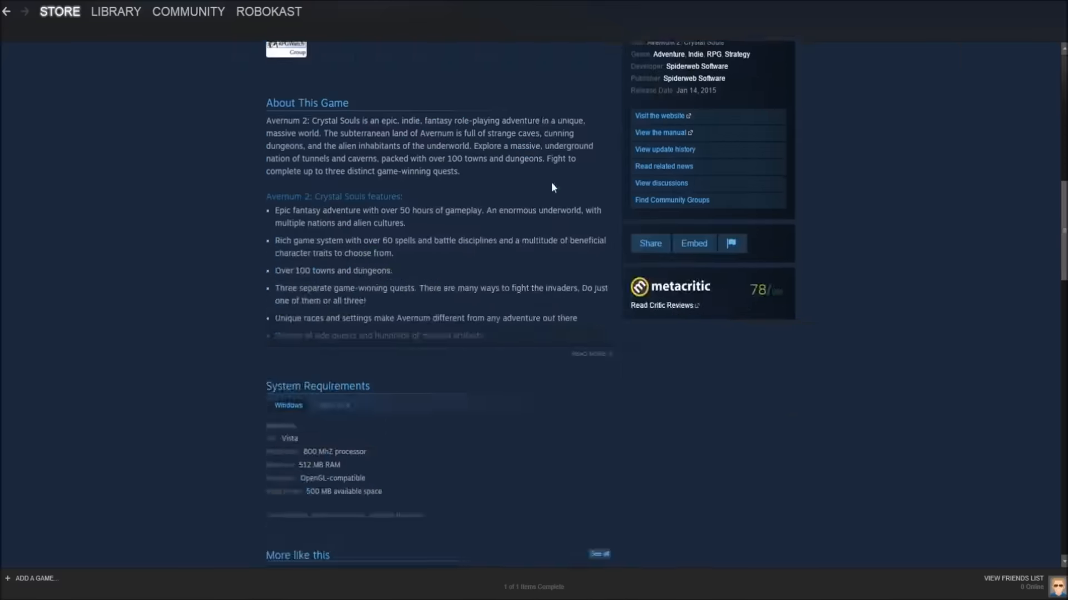
scroll("down", 3)
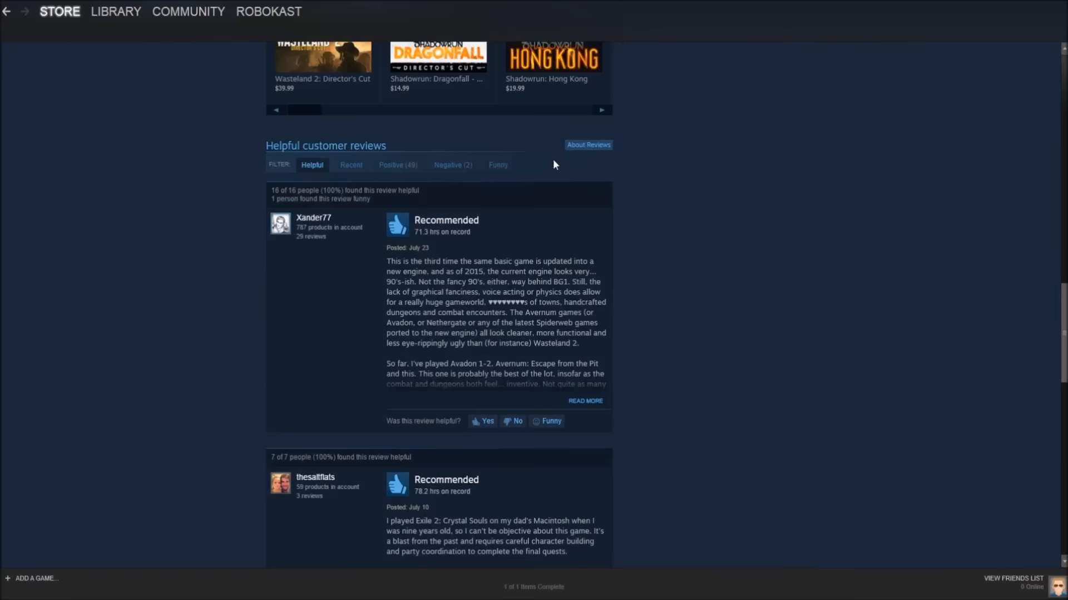
mouse_move(392, 168)
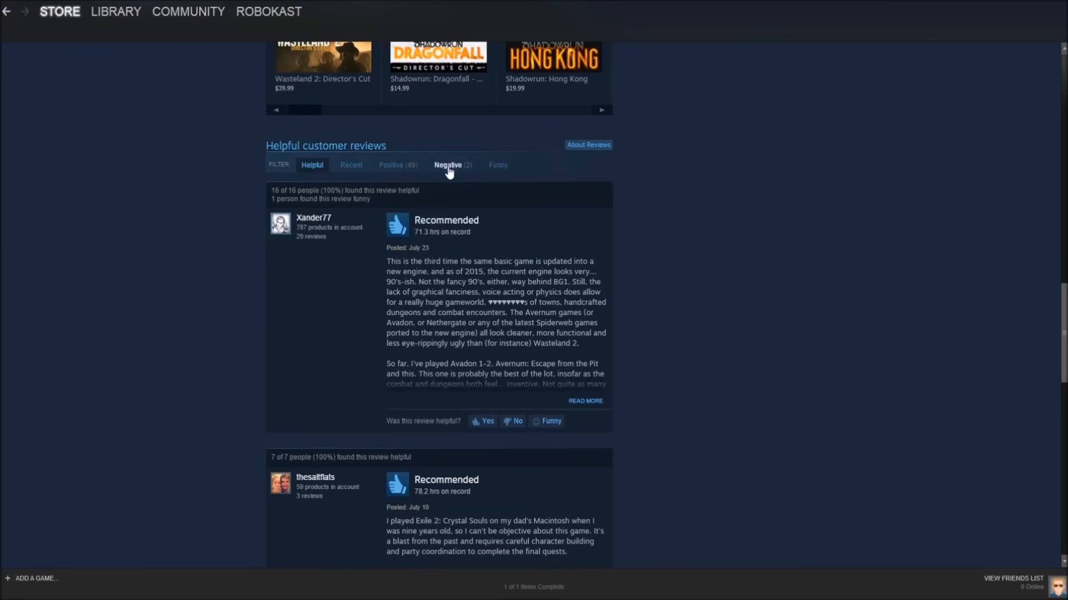
mouse_move(438, 224)
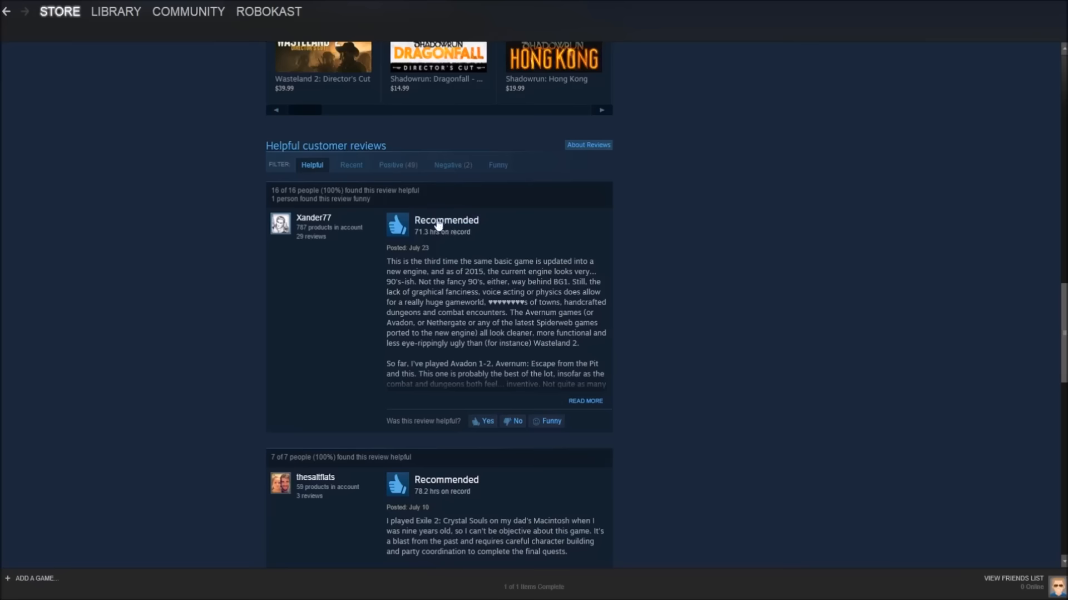
mouse_move(481, 264)
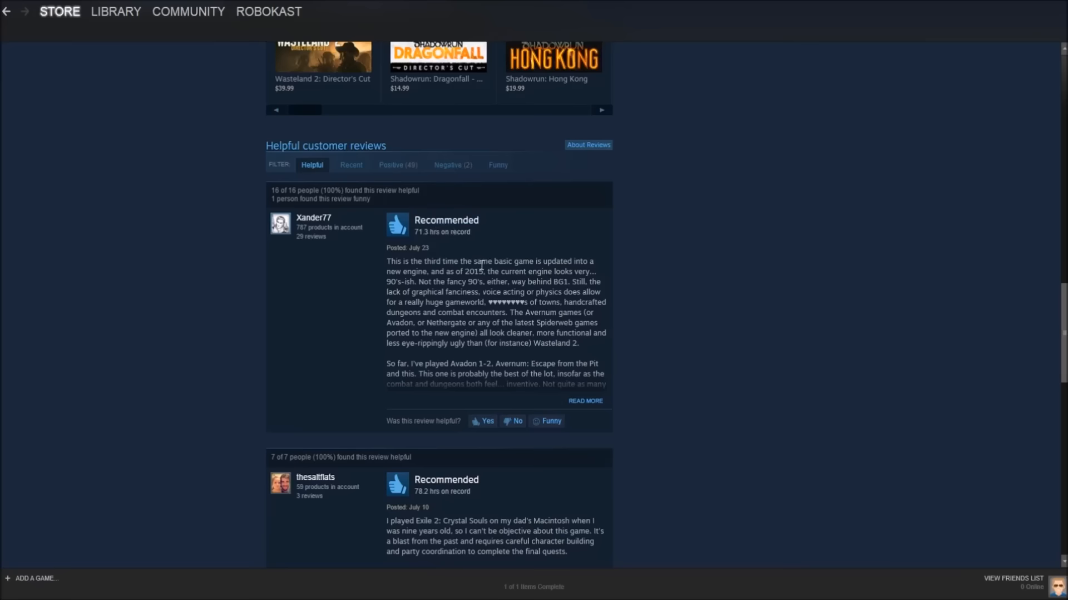
mouse_move(500, 331)
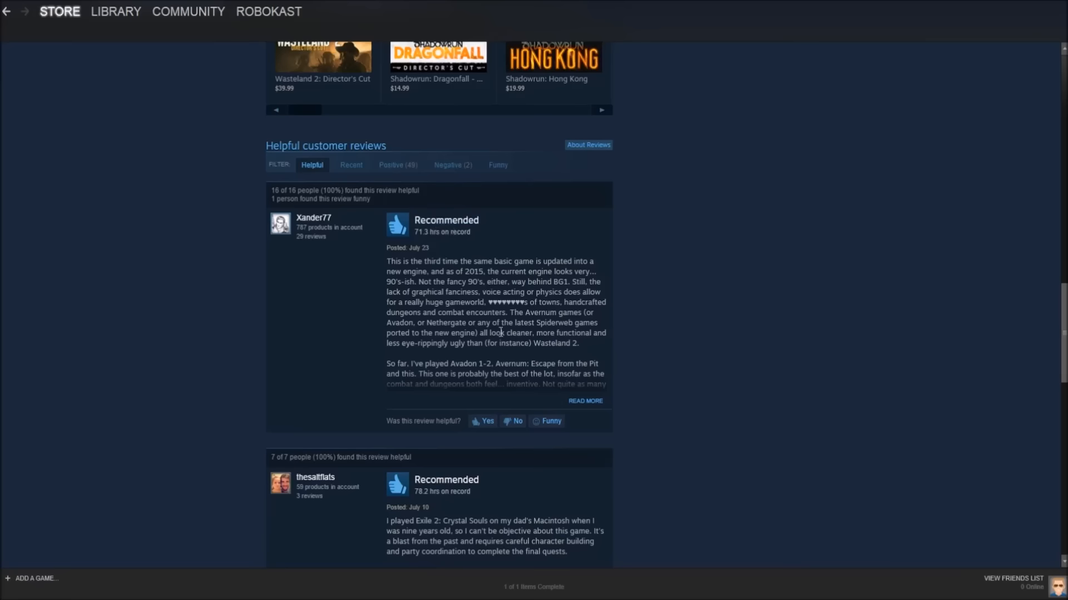
scroll("down", 3)
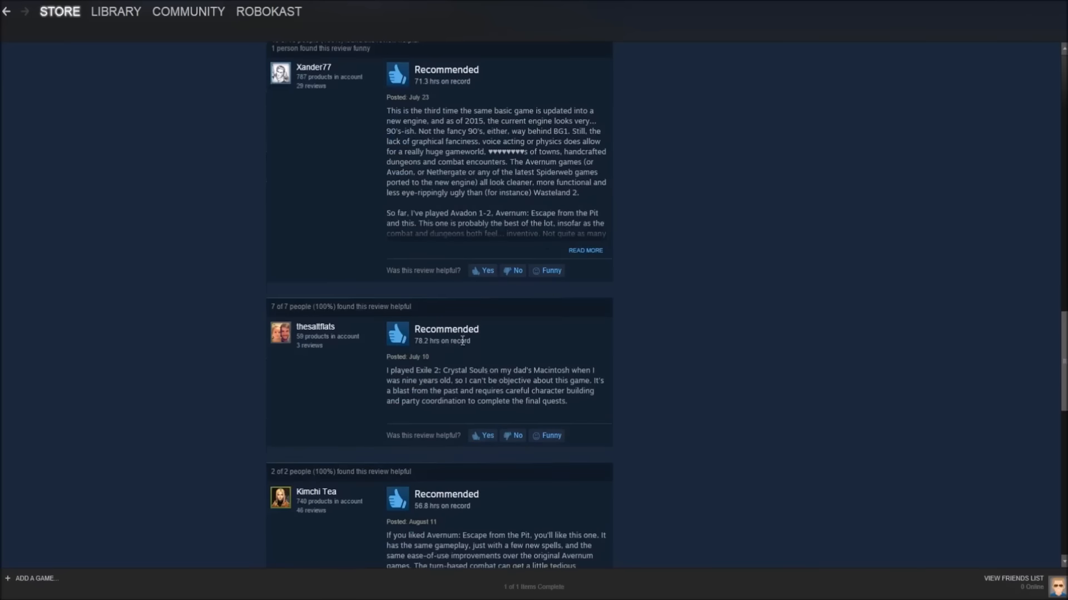
scroll("down", 3)
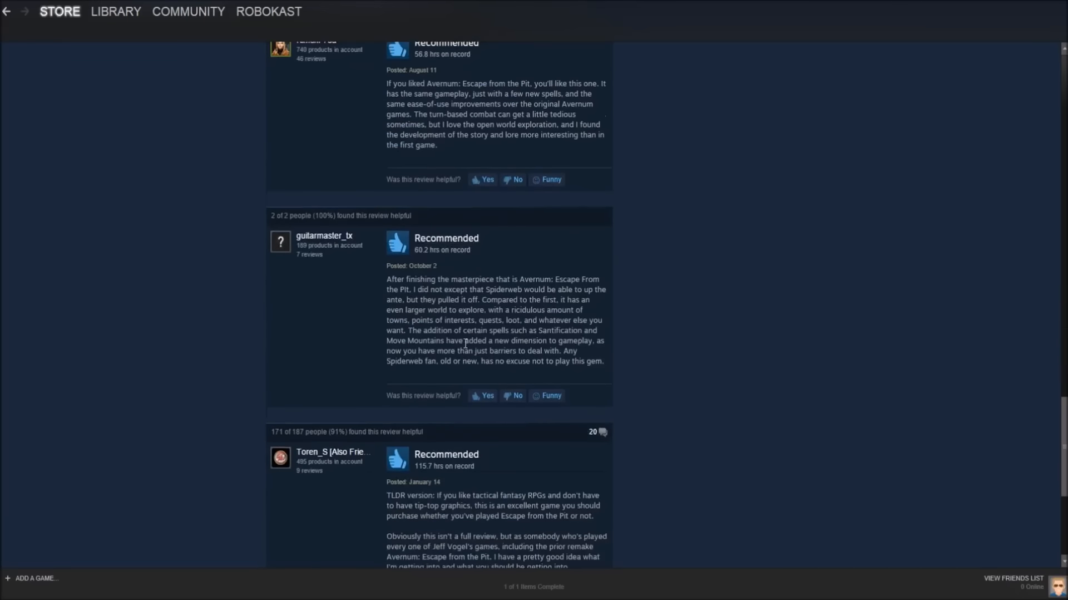
scroll("up", 3)
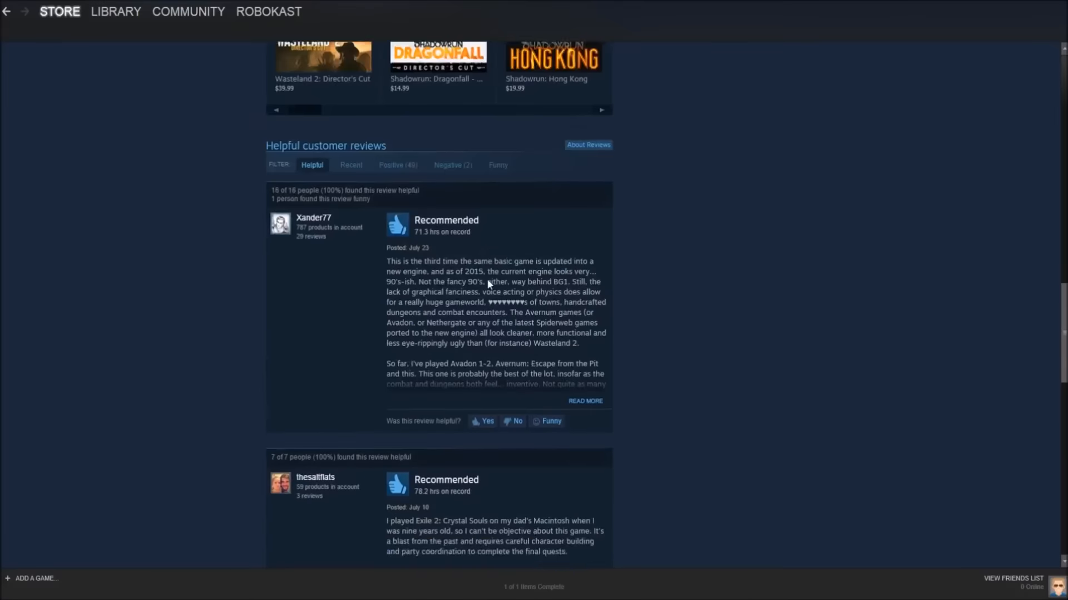
scroll("up", 3)
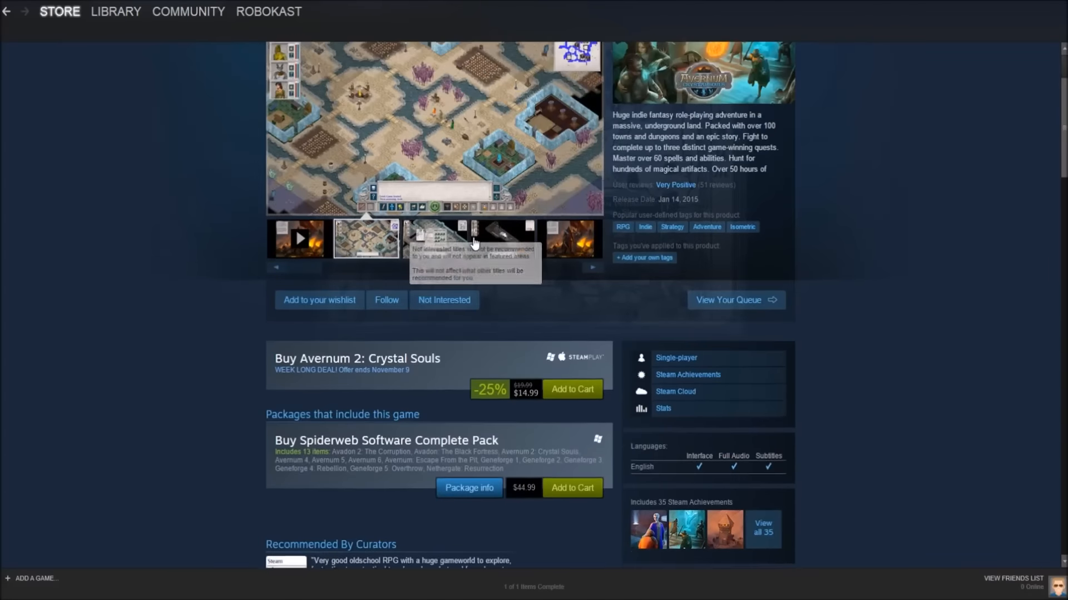
mouse_move(475, 333)
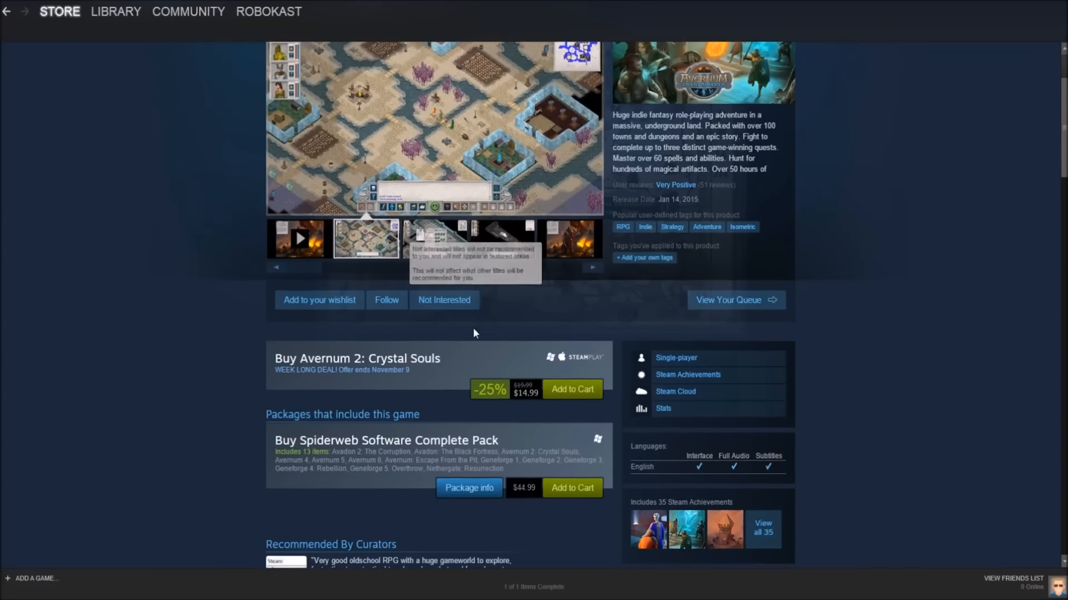
scroll("up", 3)
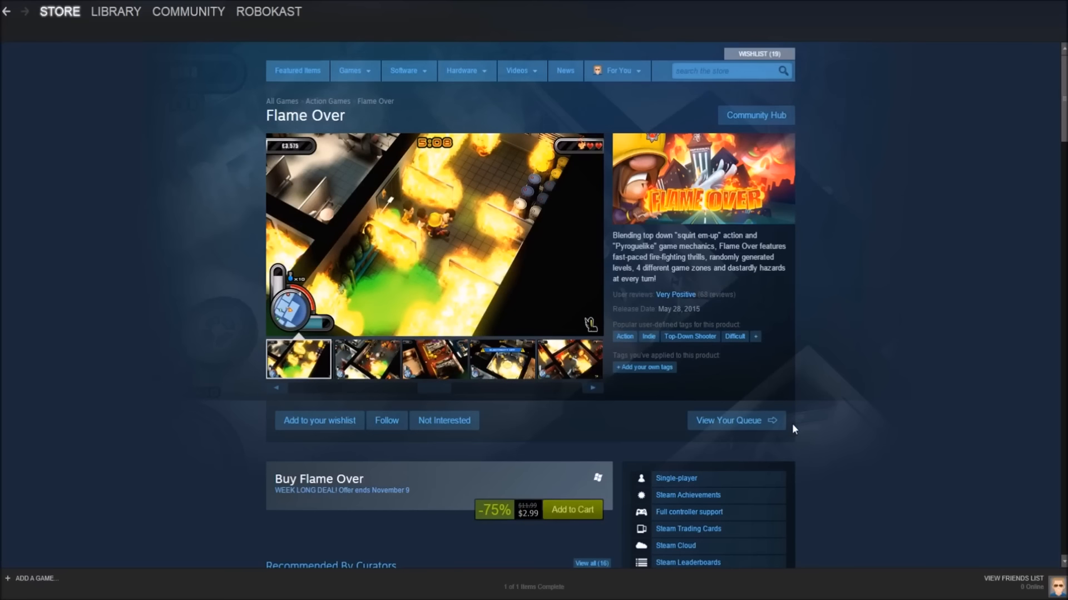
Browse Flame Over's screenshot carousel above the buy box and scroll to its helpful reviews
left_click(366, 358)
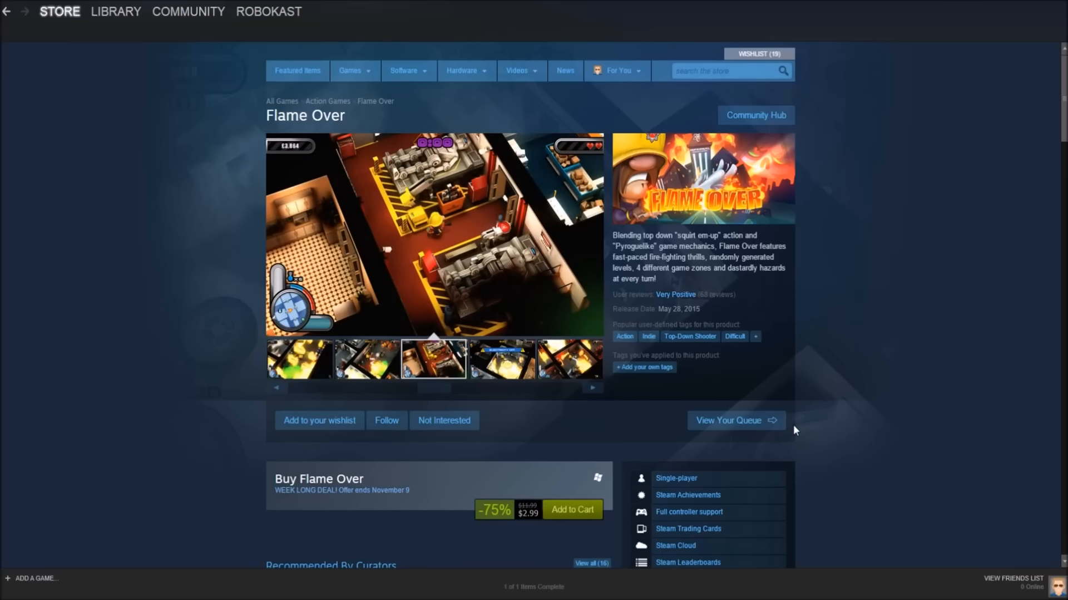
left_click(501, 359)
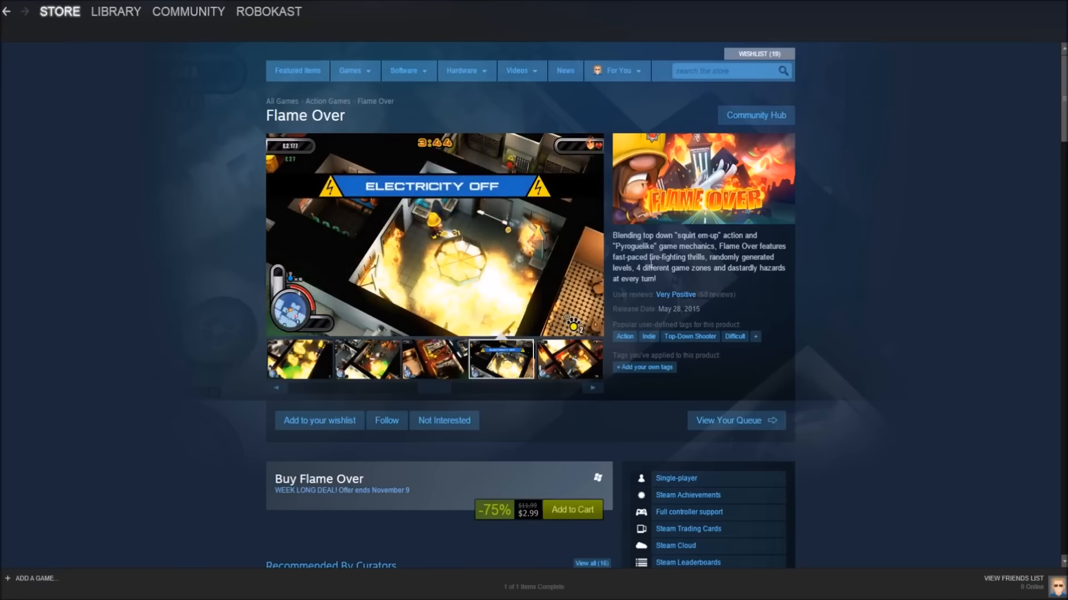
mouse_move(716, 266)
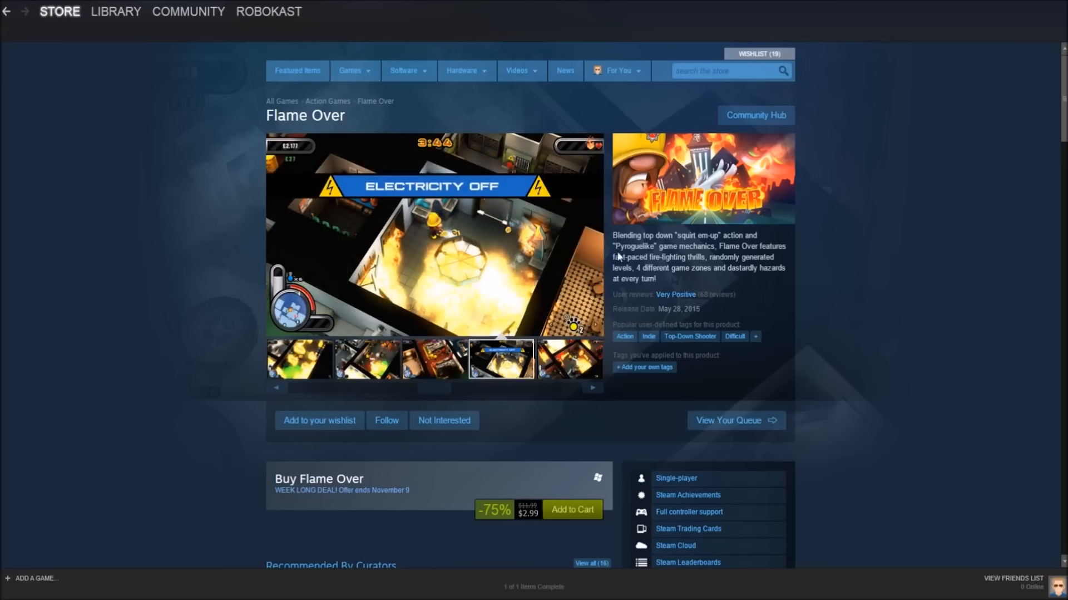
mouse_move(616, 254)
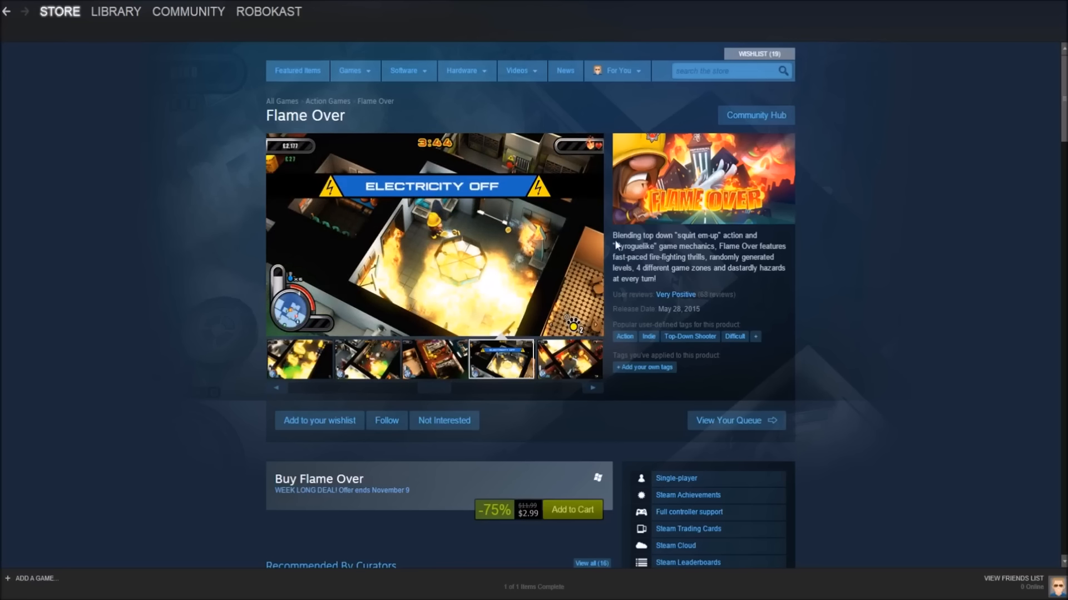
mouse_move(674, 244)
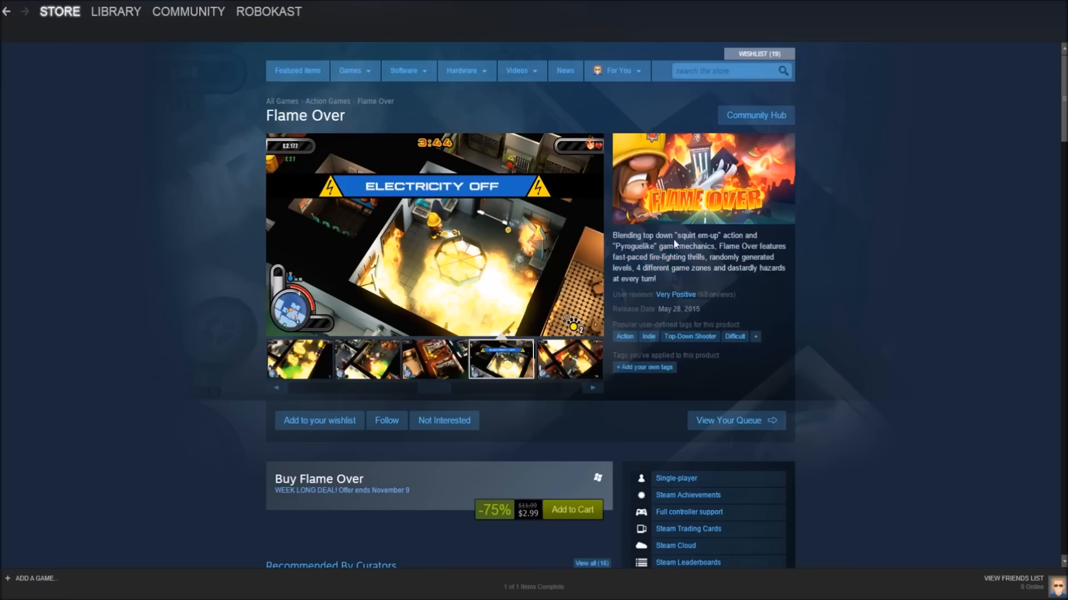
mouse_move(691, 245)
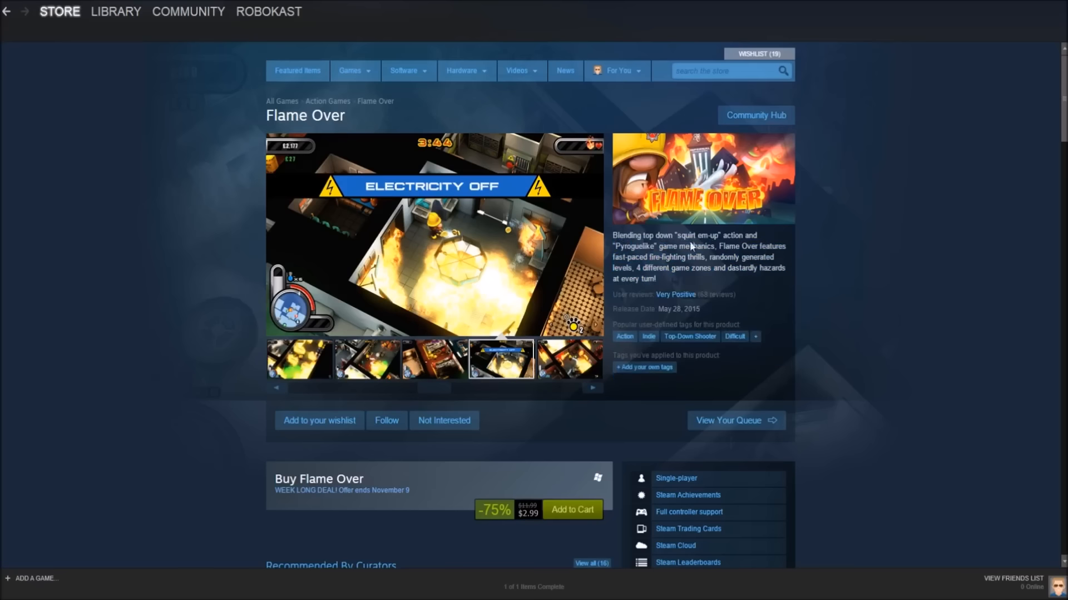
mouse_move(442, 275)
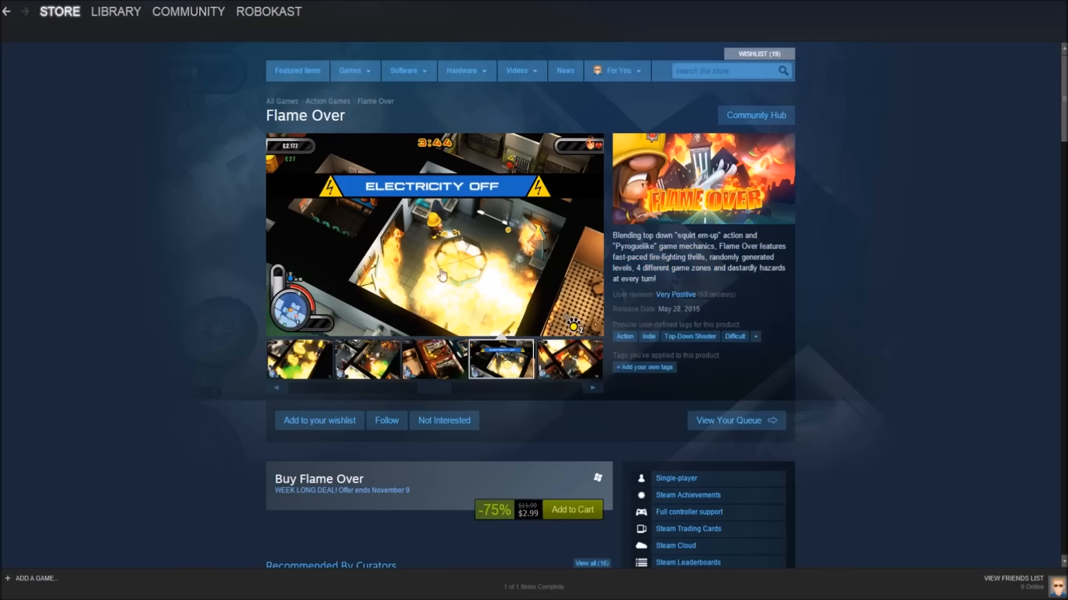
scroll("down", 3)
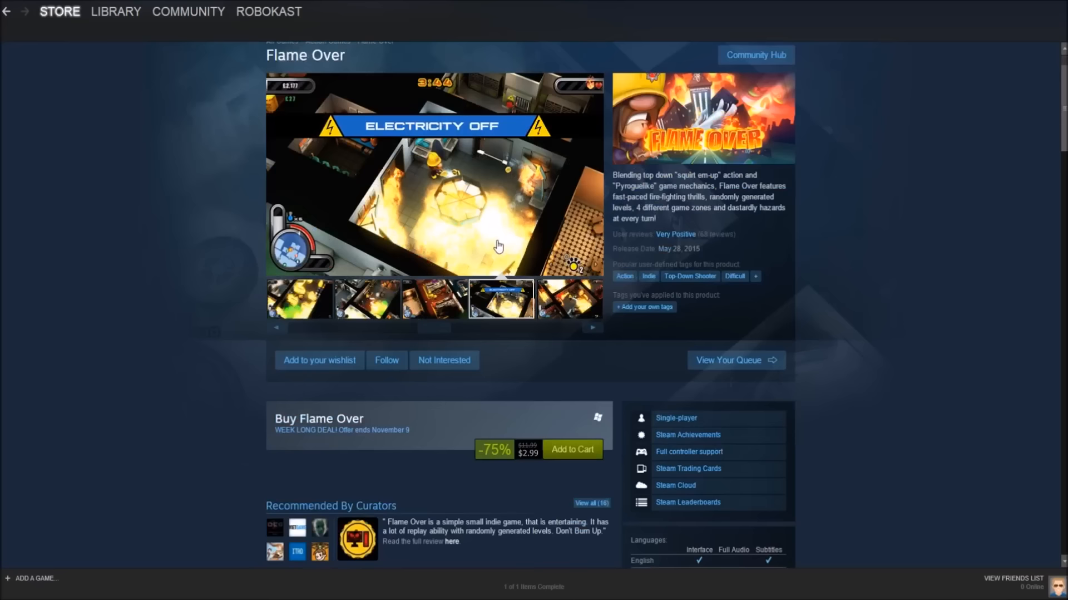
mouse_move(533, 471)
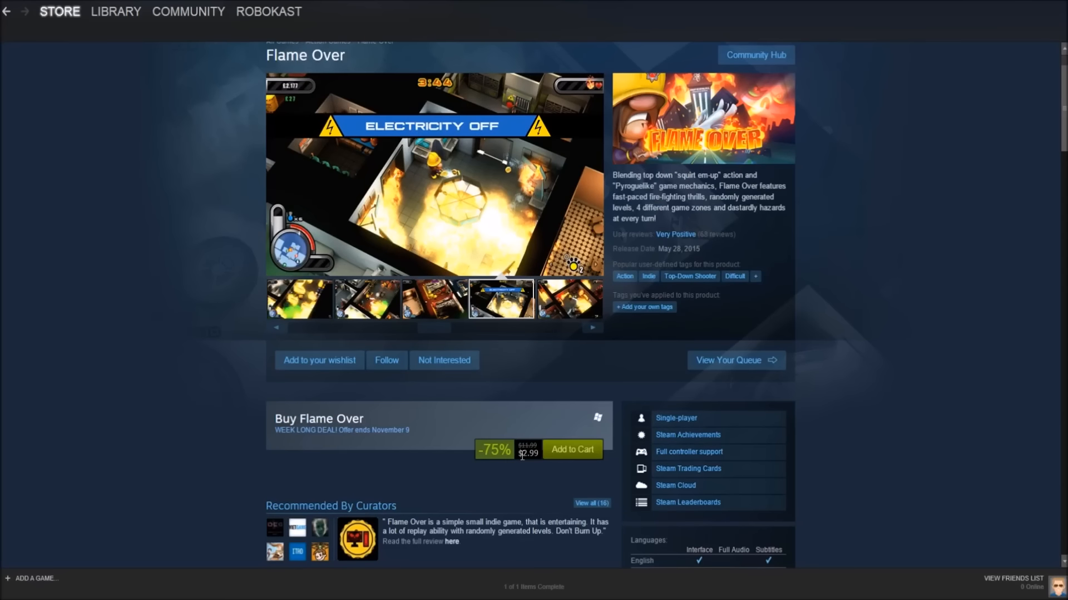
left_click(569, 298)
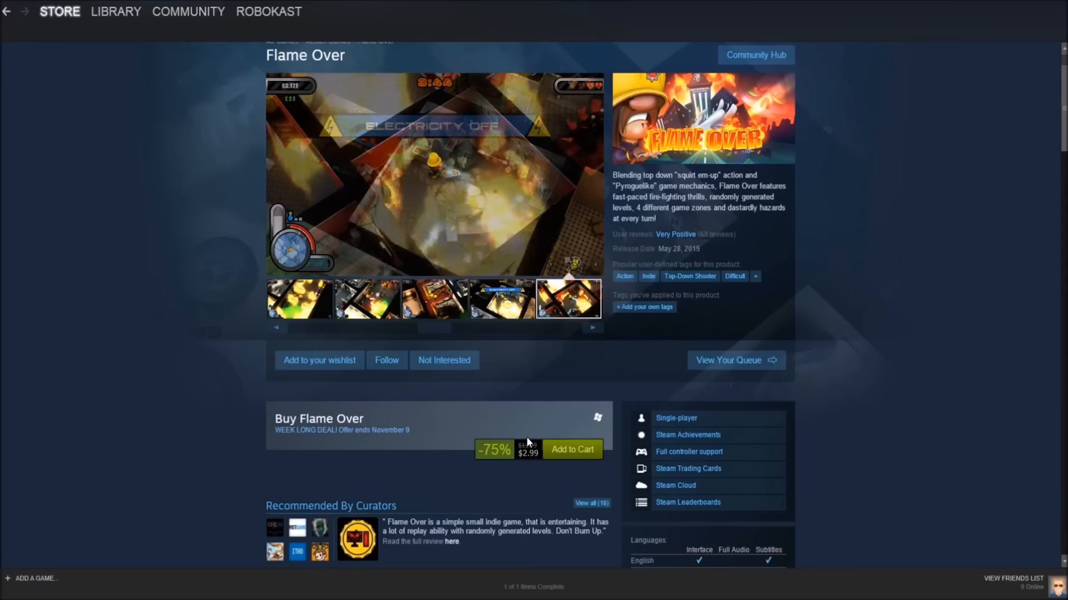
scroll("down", 3)
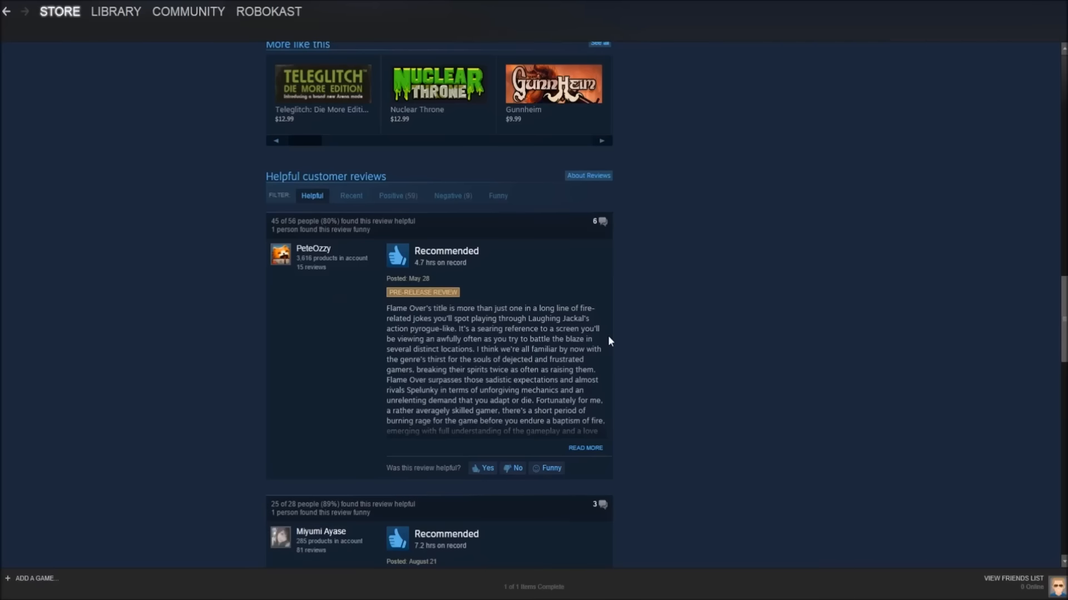
scroll("up", 3)
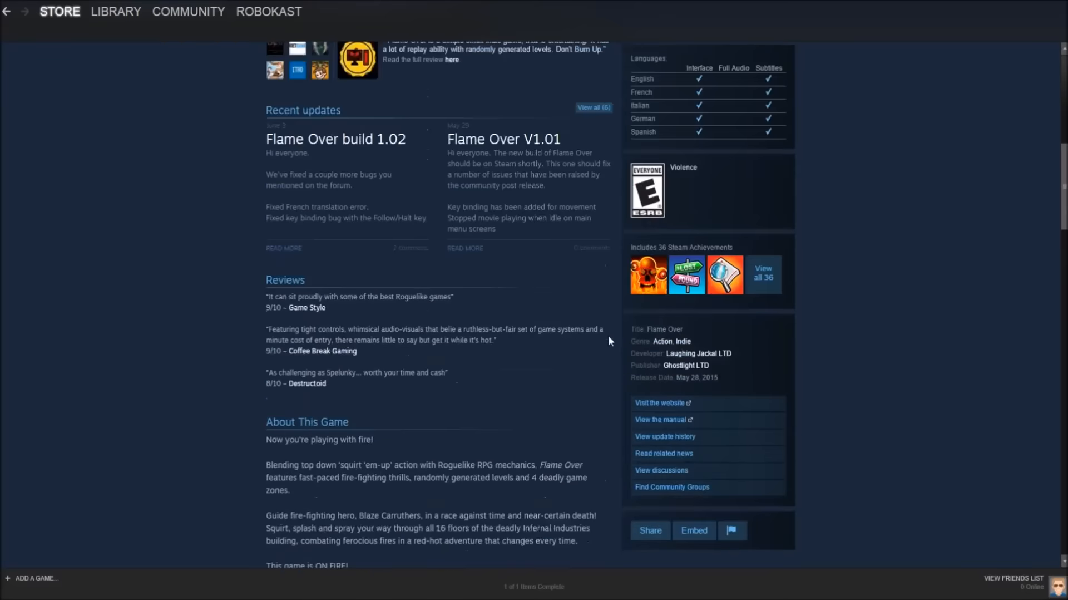
scroll("up", 3)
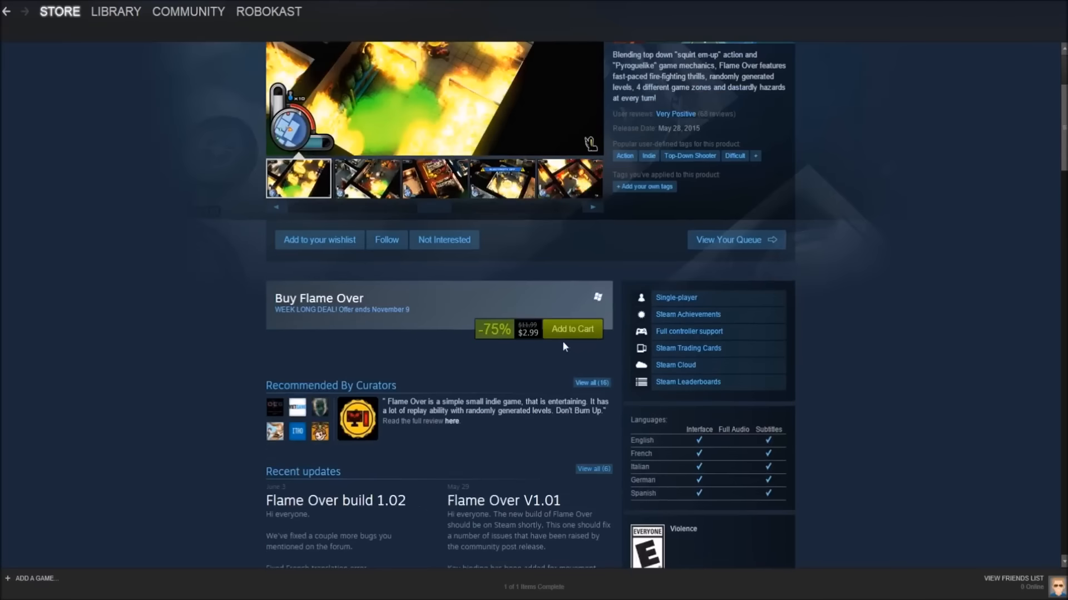